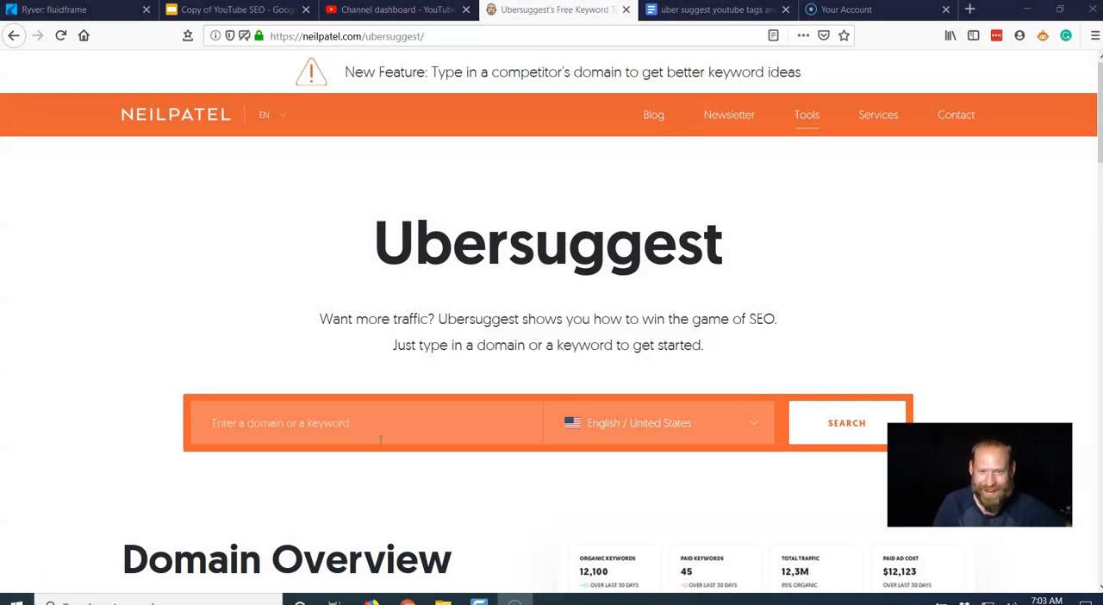
Search Ubersuggest for the keyword 'resistant starch' and load its overview
click(362, 422)
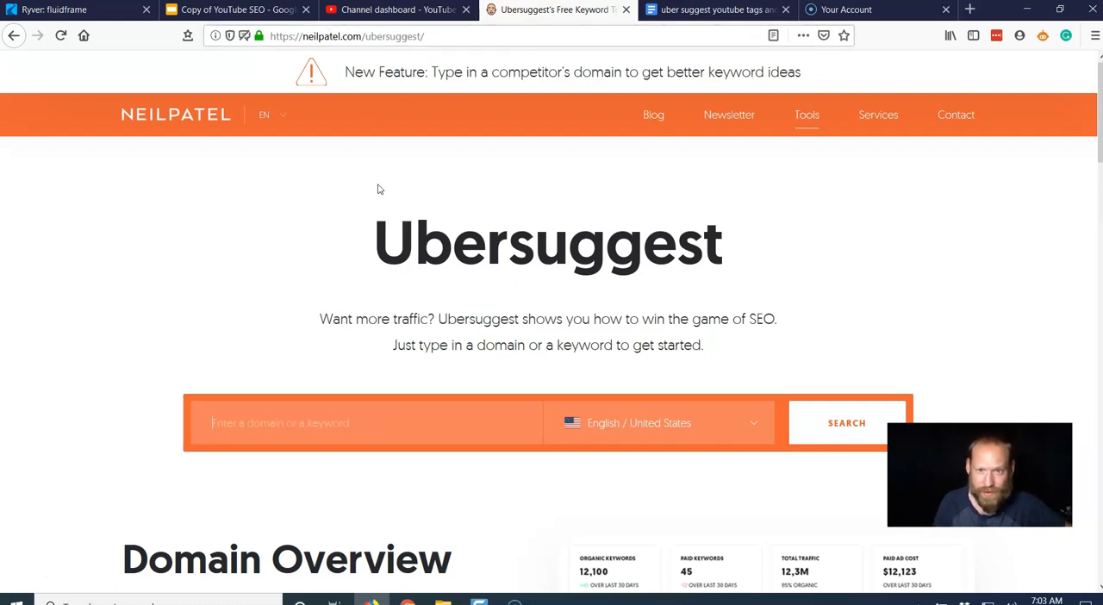
click(354, 423)
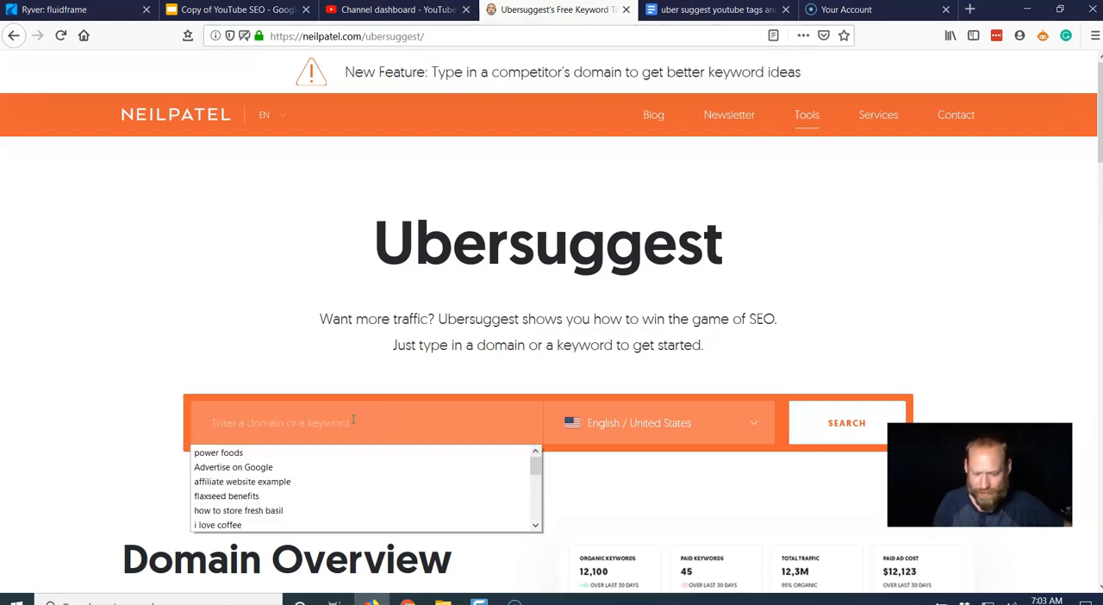
text(resistant starch)
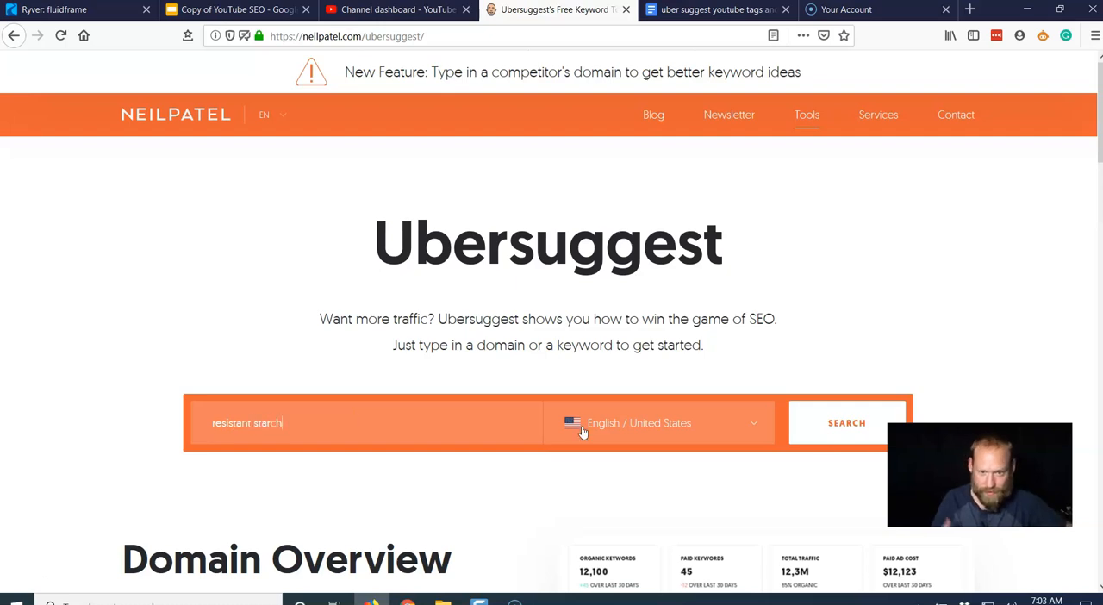
click(846, 424)
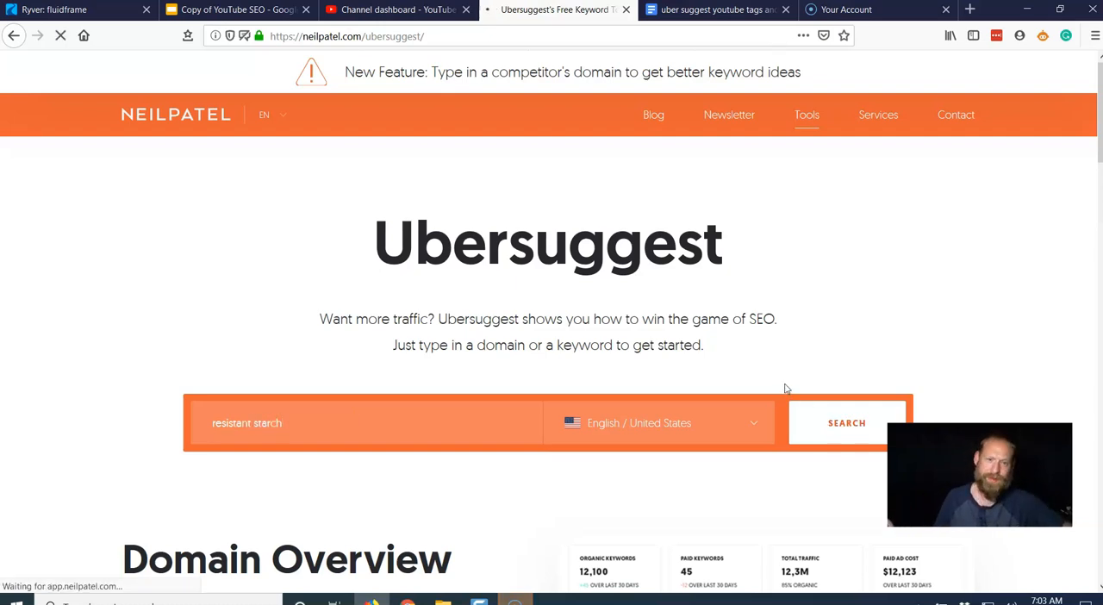
click(846, 422)
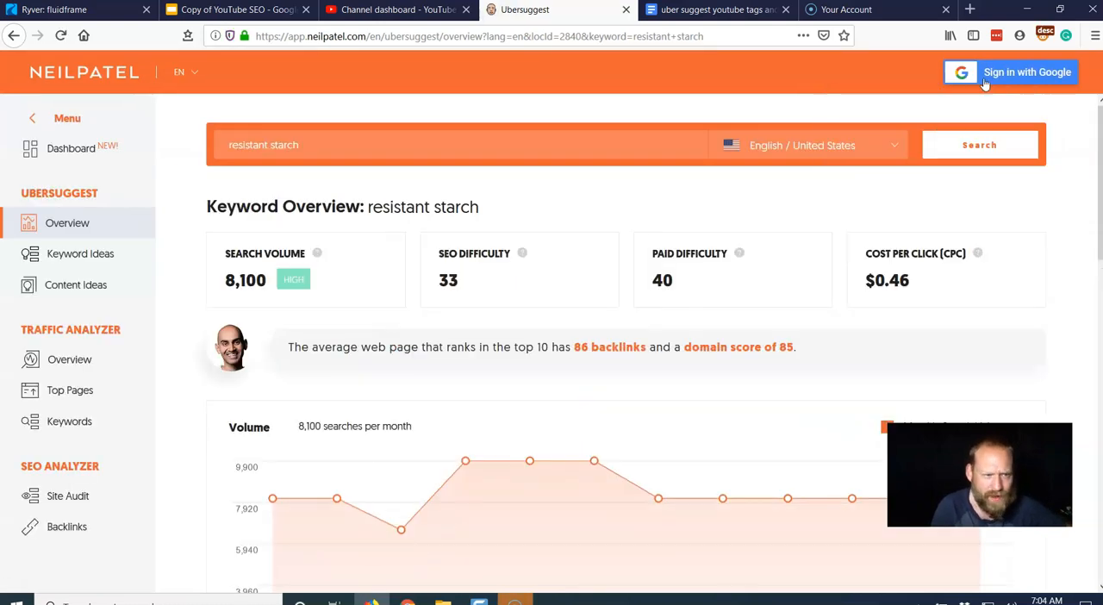
mouse_move(978, 88)
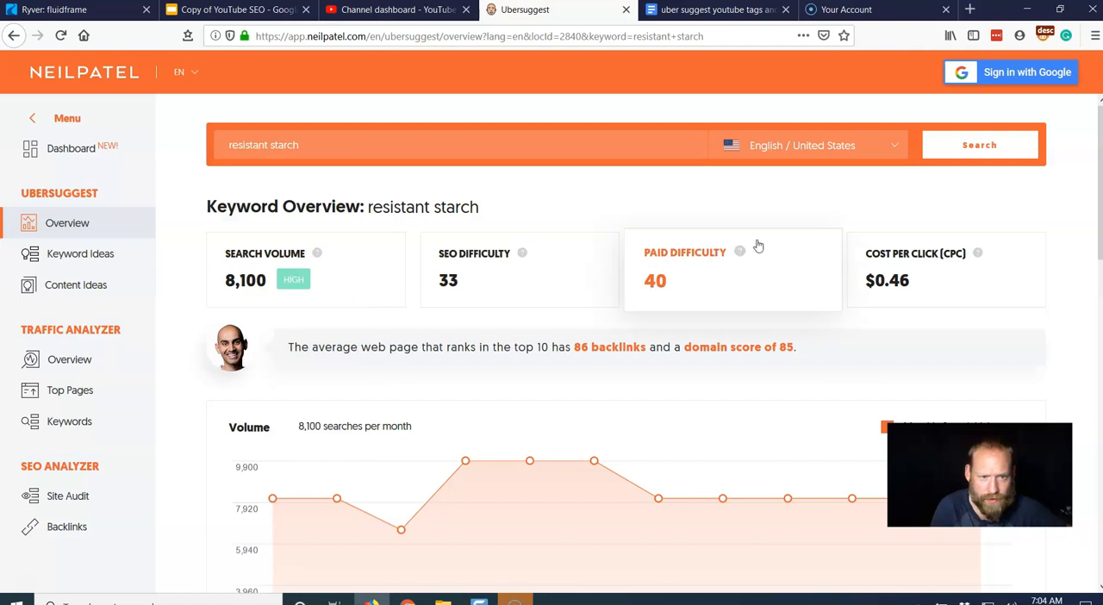
mouse_move(832, 298)
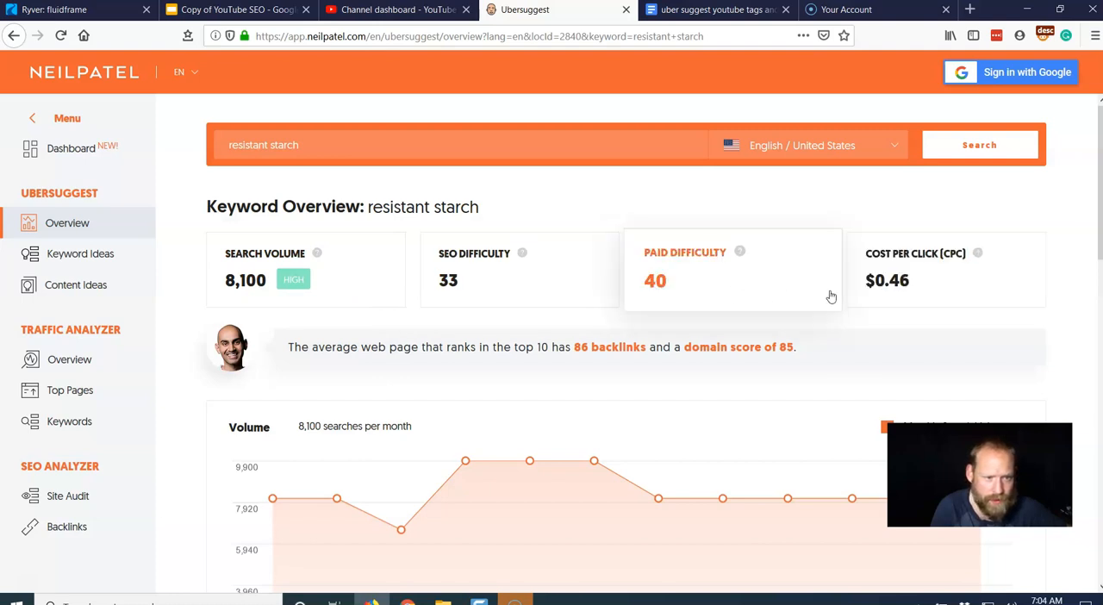
mouse_move(631, 310)
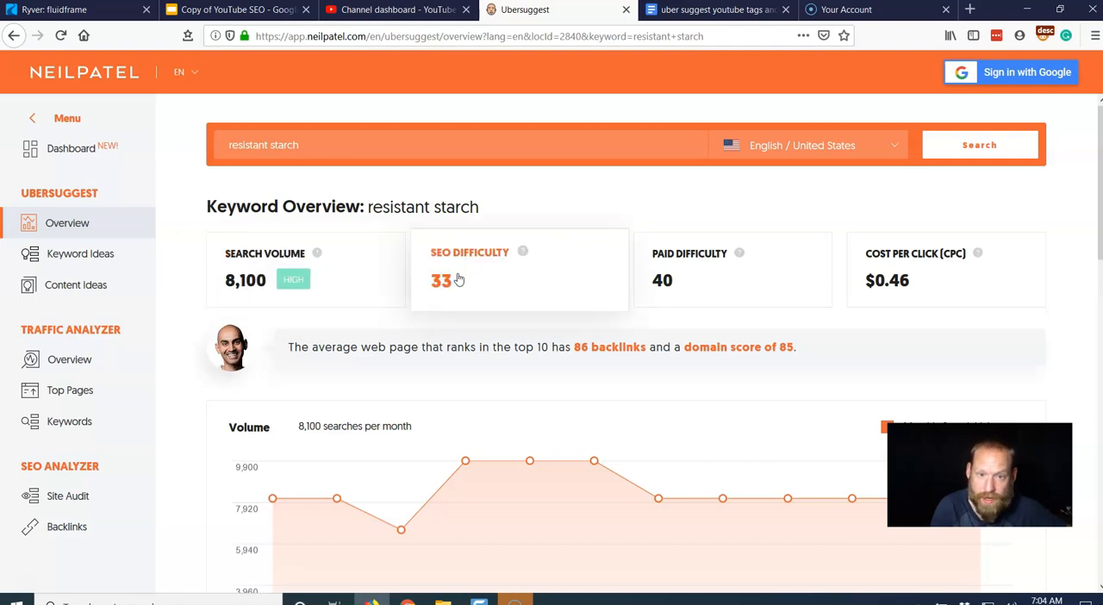
mouse_move(512, 278)
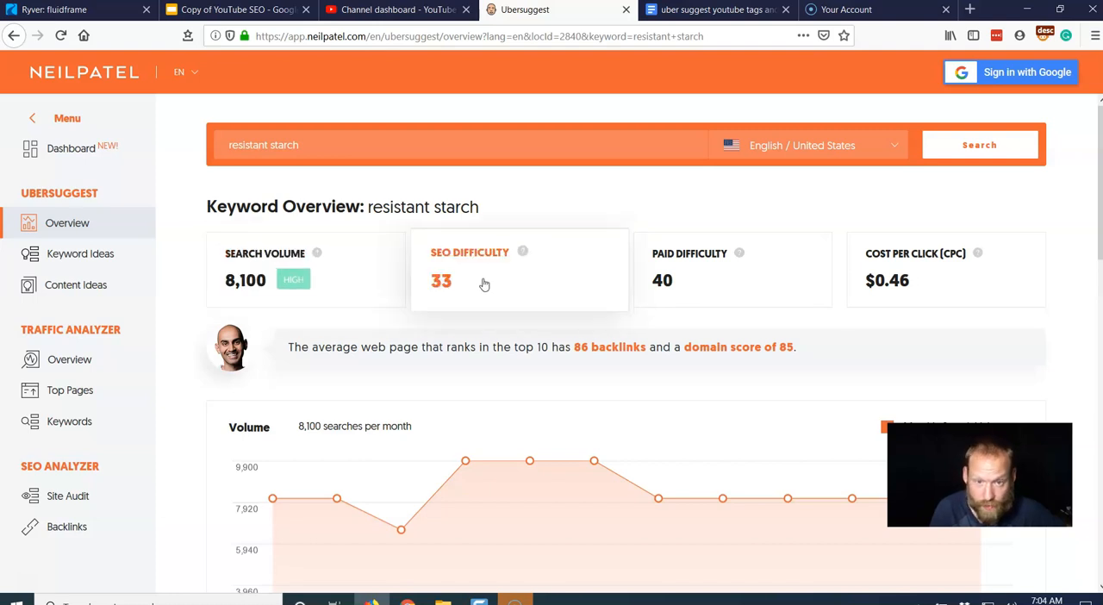
mouse_move(484, 284)
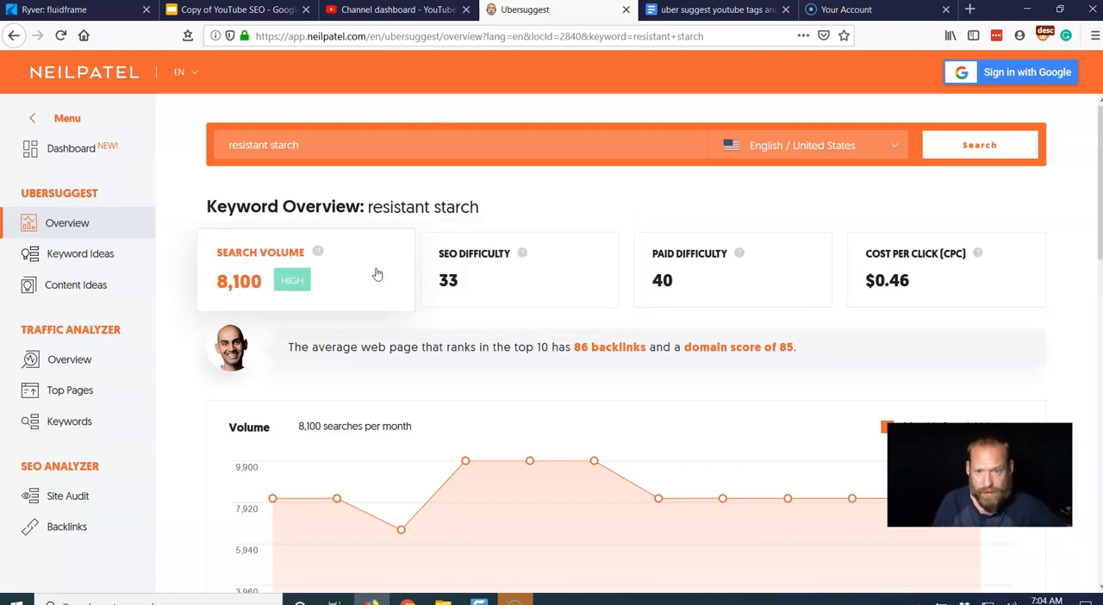
scroll(down, 3)
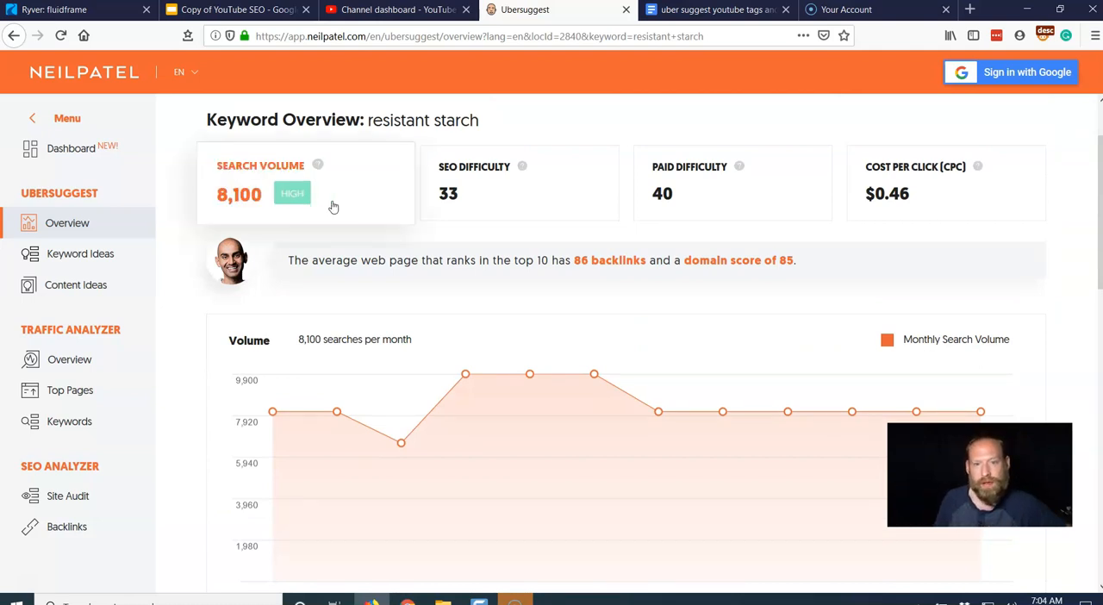
Scroll down to the Keyword Ideas table showing 'foods with resistant starch' at 1,900 searches
scroll(down, 3)
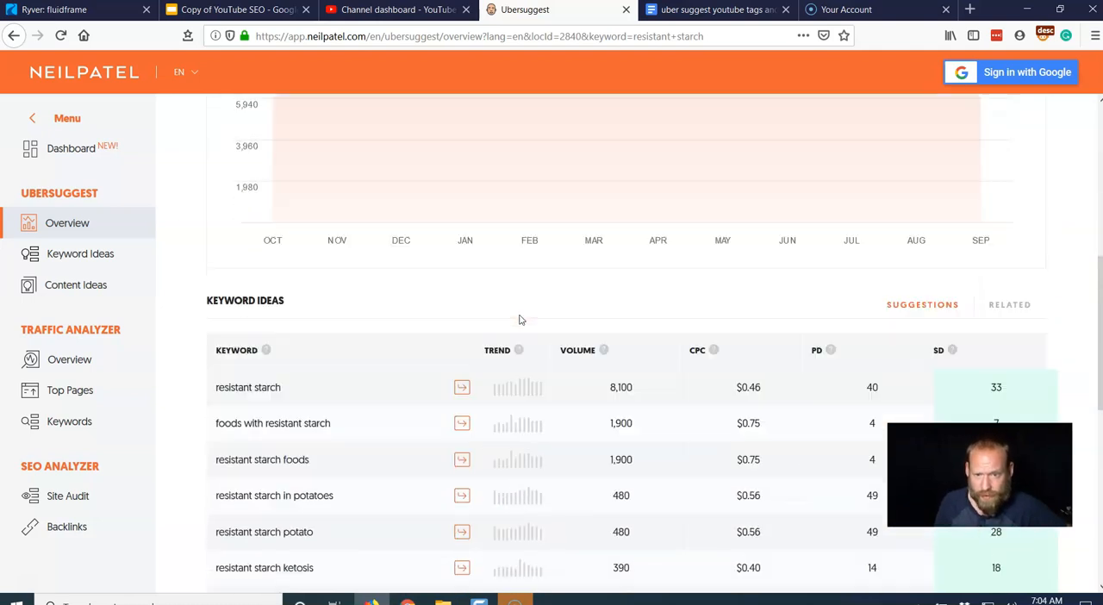
scroll(down, 3)
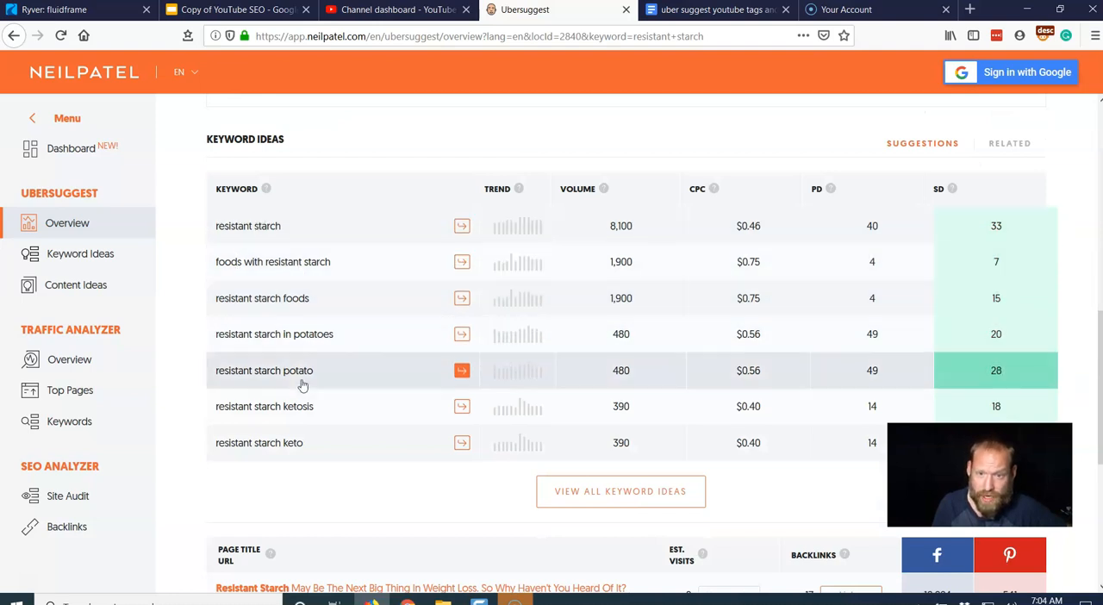
mouse_move(293, 342)
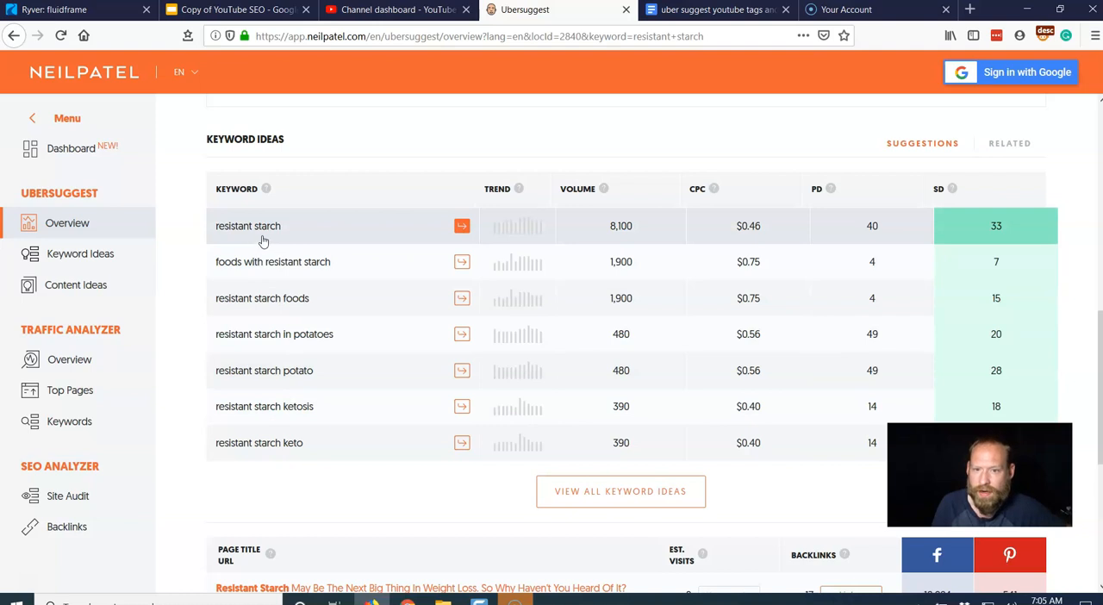
mouse_move(343, 262)
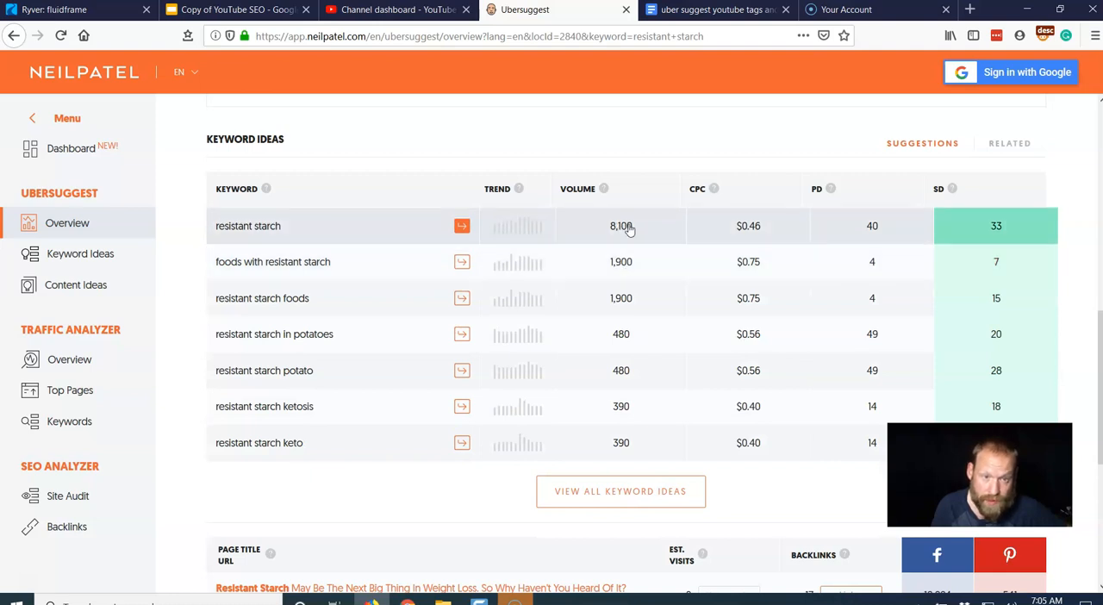
mouse_move(972, 260)
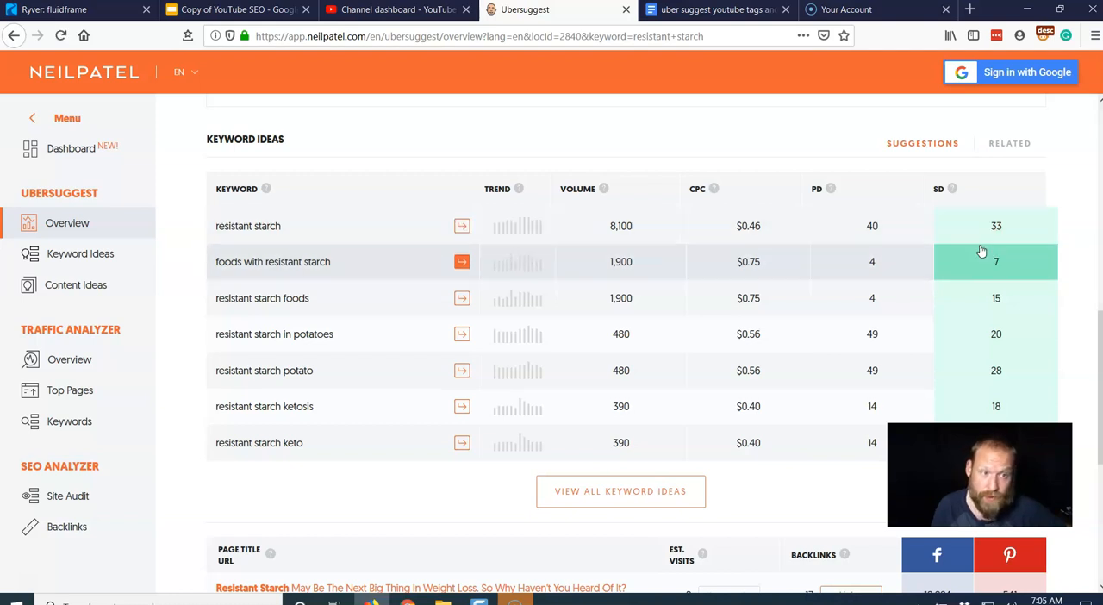
mouse_move(615, 253)
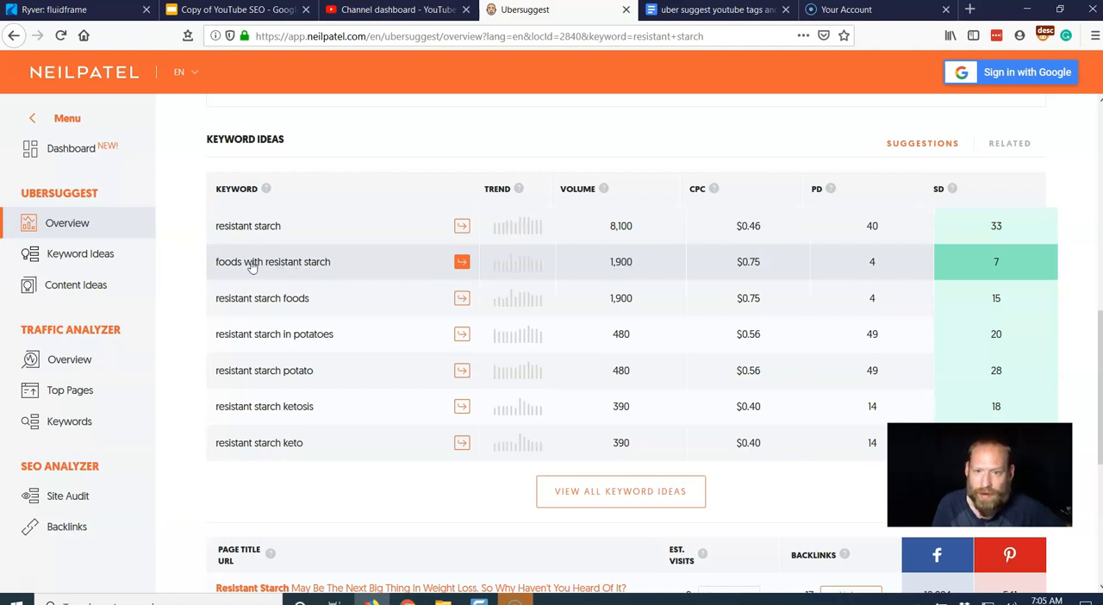
mouse_move(331, 272)
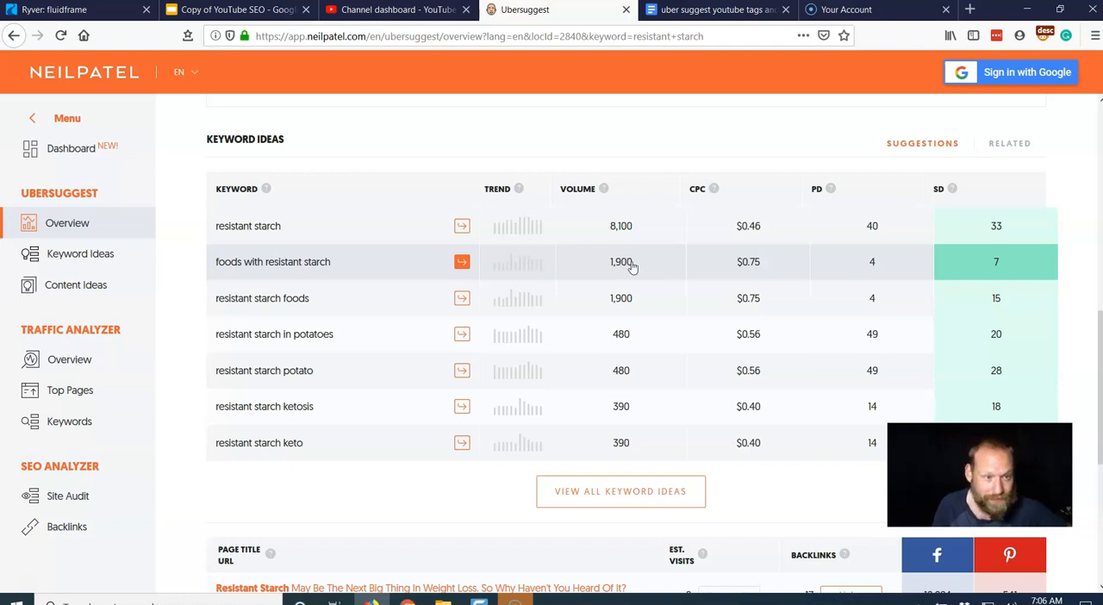
mouse_move(250, 272)
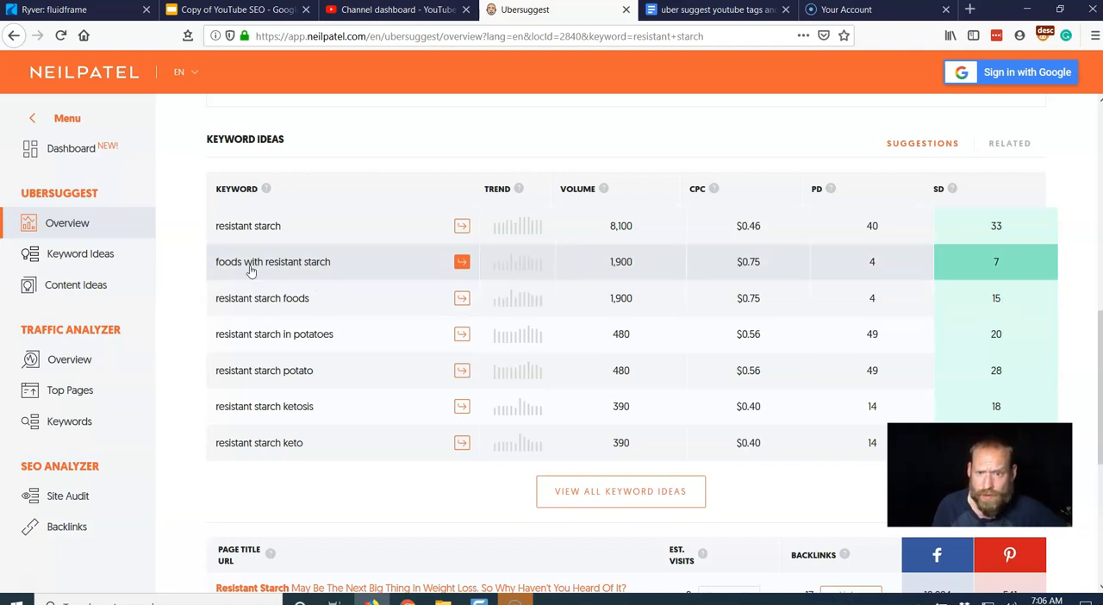
mouse_move(691, 276)
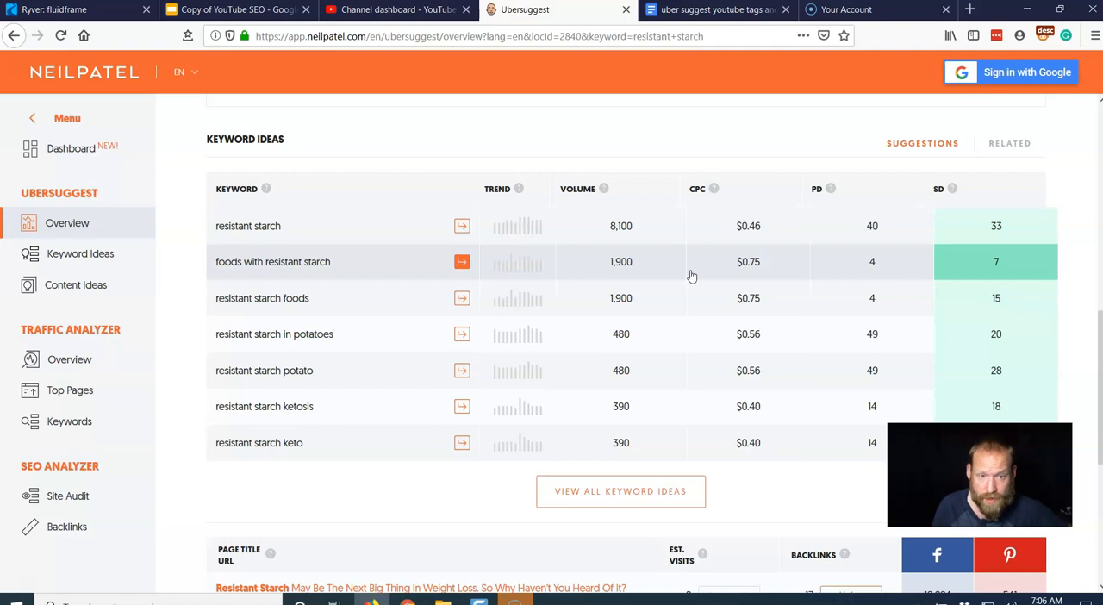
scroll(down, 3)
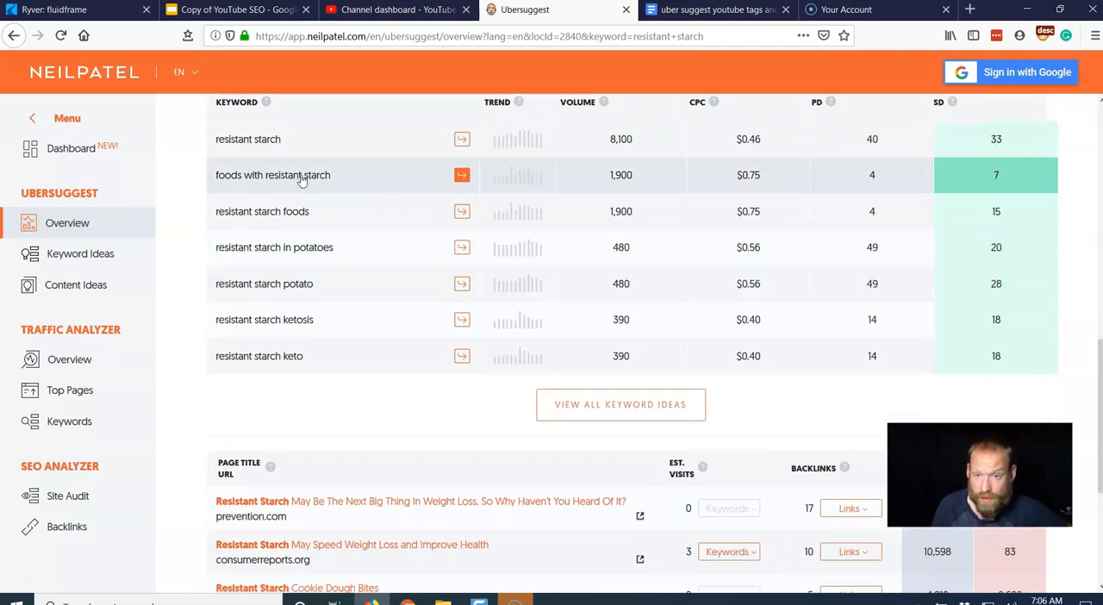
Tick resistant starch, foods with resistant starch and resistant starch foods, then switch to the Google Doc
click(621, 404)
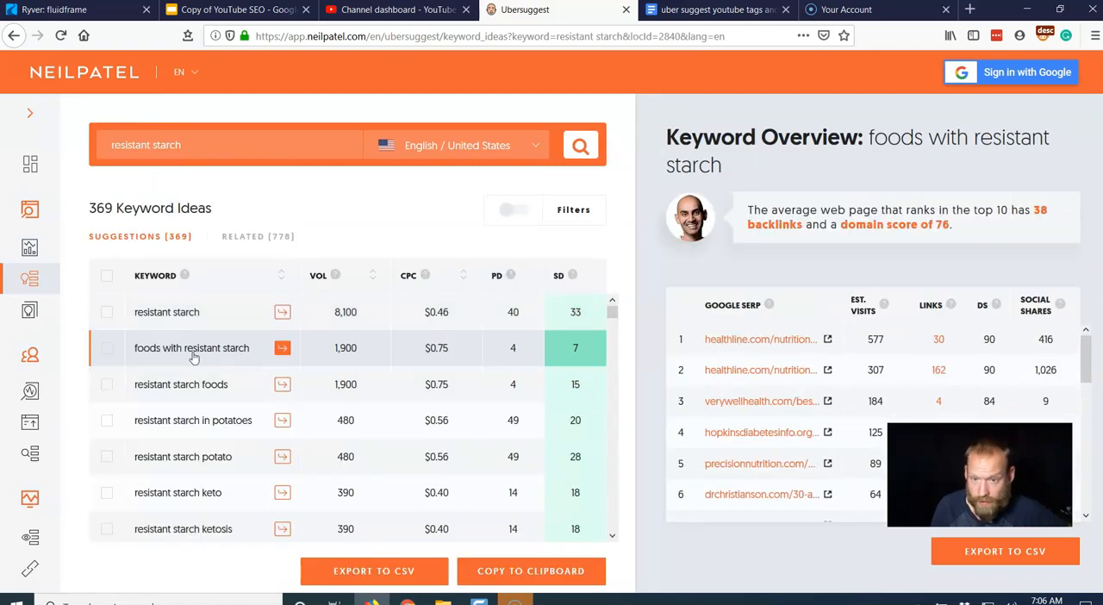
mouse_move(195, 351)
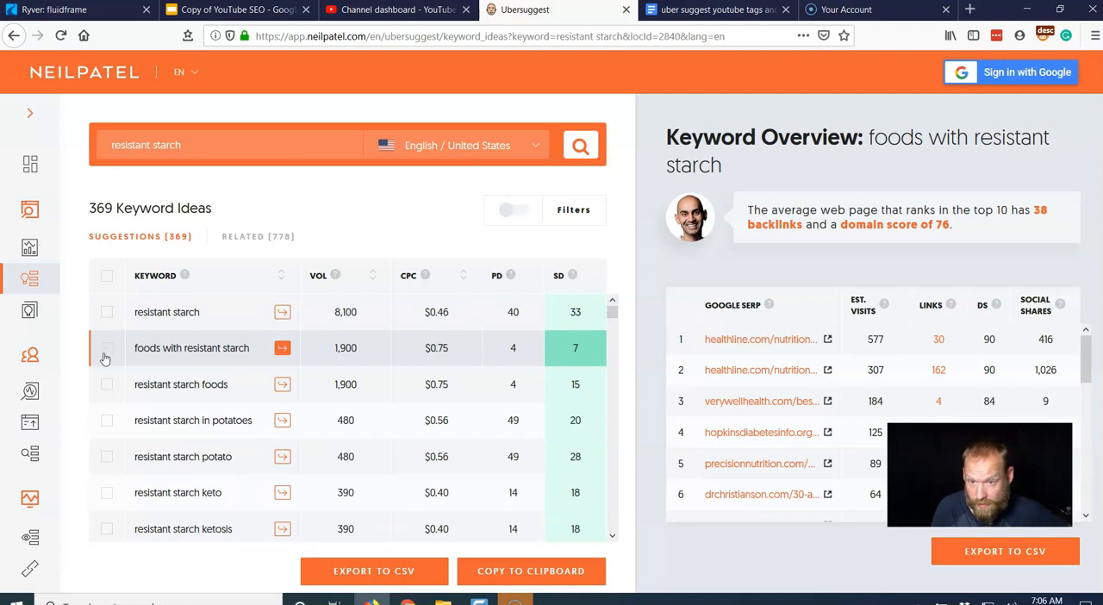
click(106, 348)
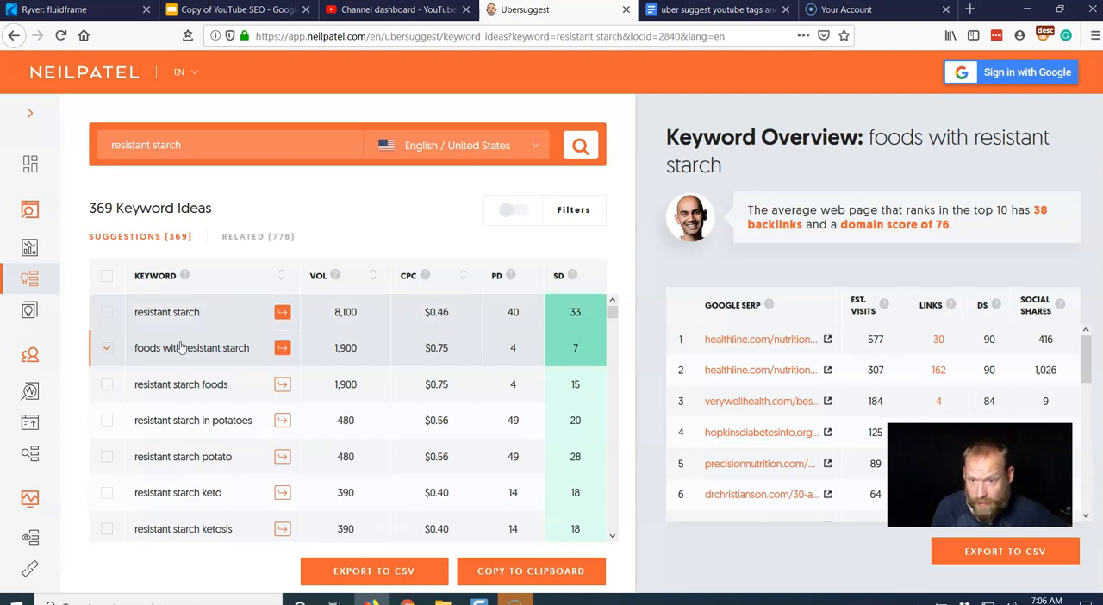
click(106, 312)
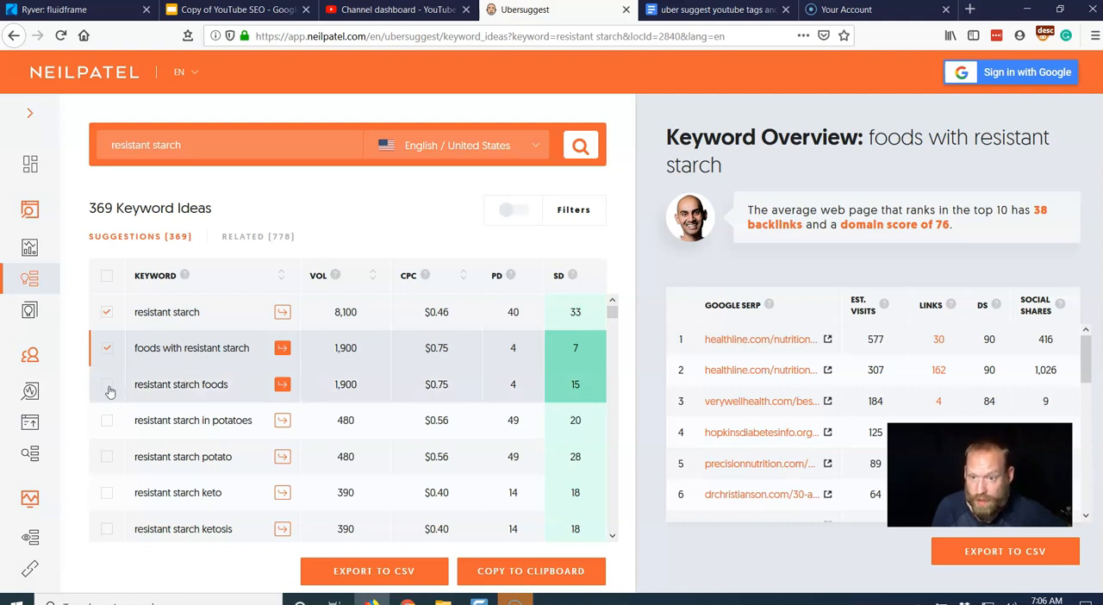
click(106, 383)
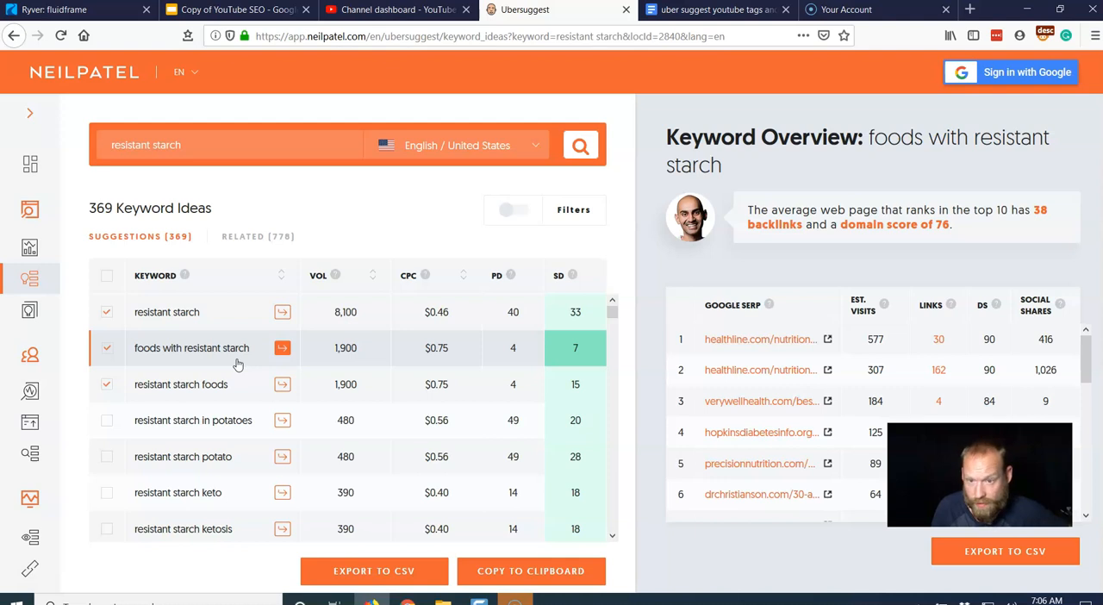
mouse_move(223, 368)
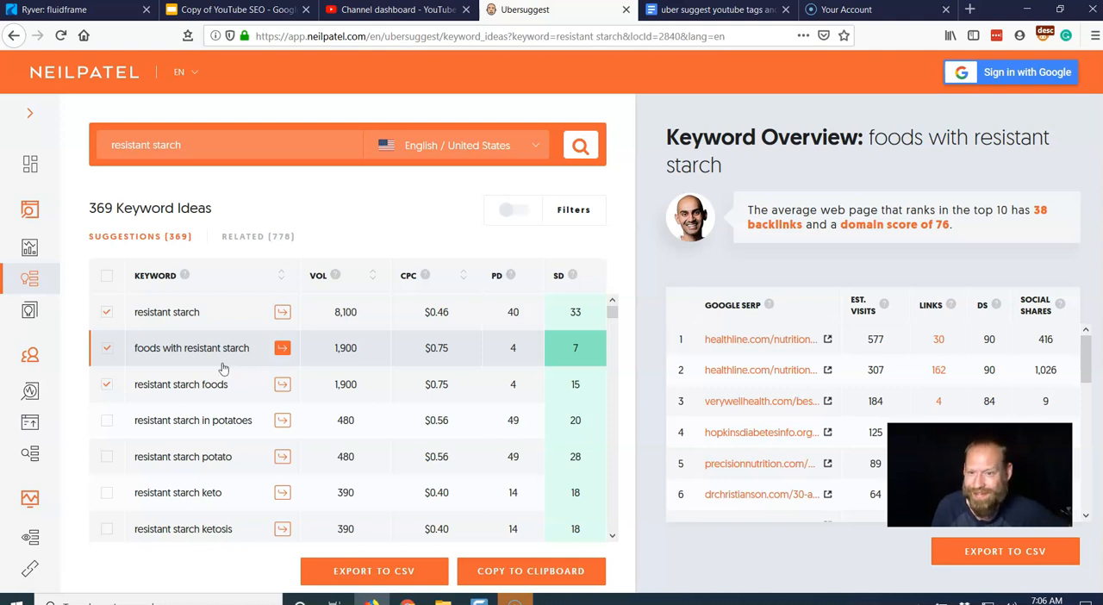
mouse_move(573, 173)
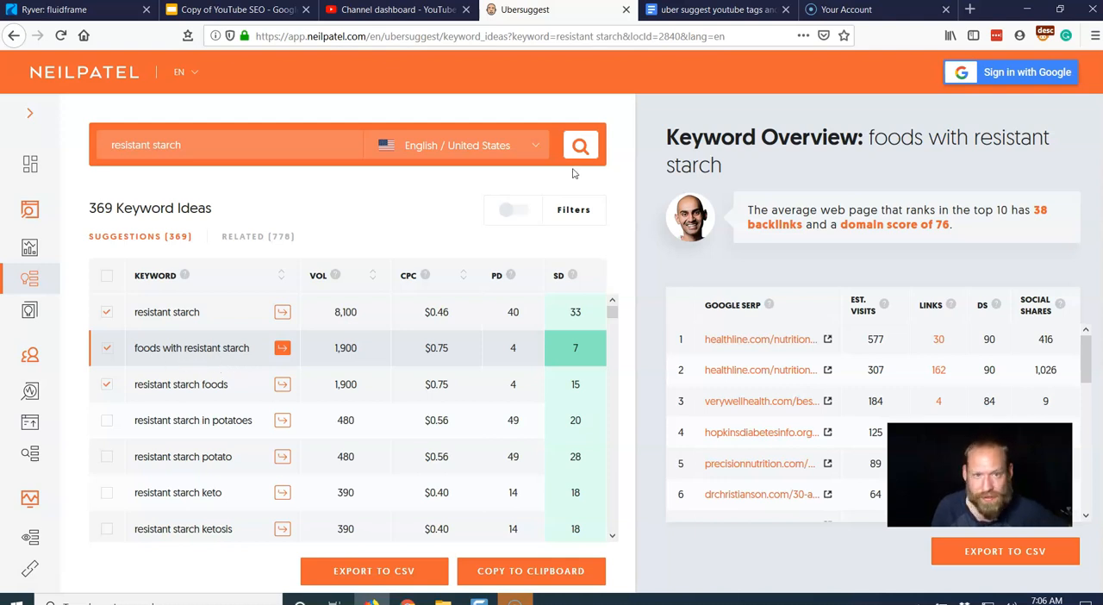
click(717, 10)
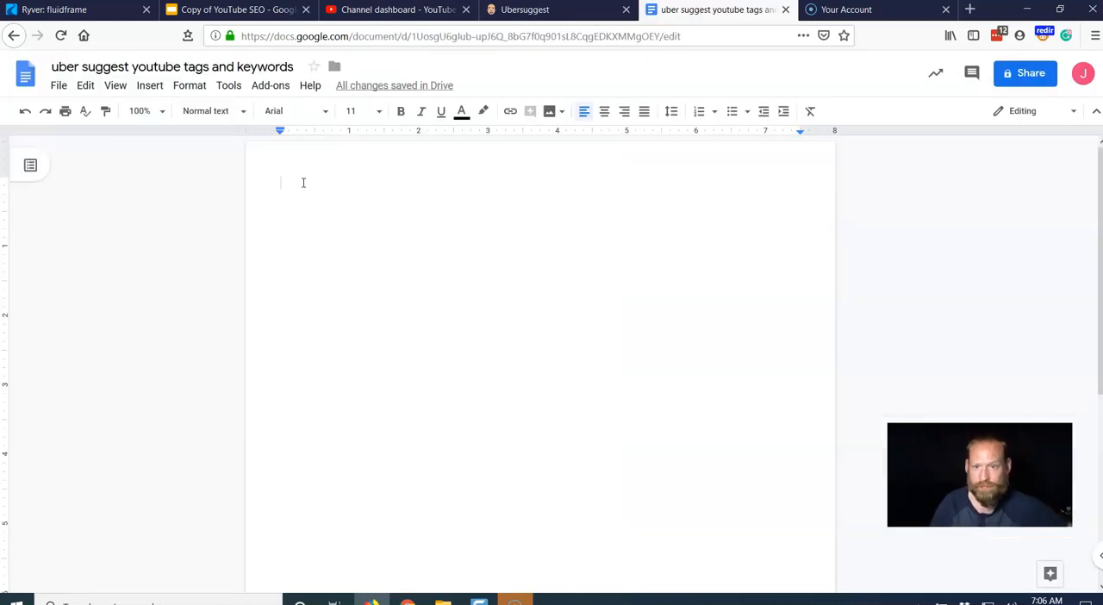
Write the title '7 Foods with resistant starch that are also yummy' in the document
text(foods)
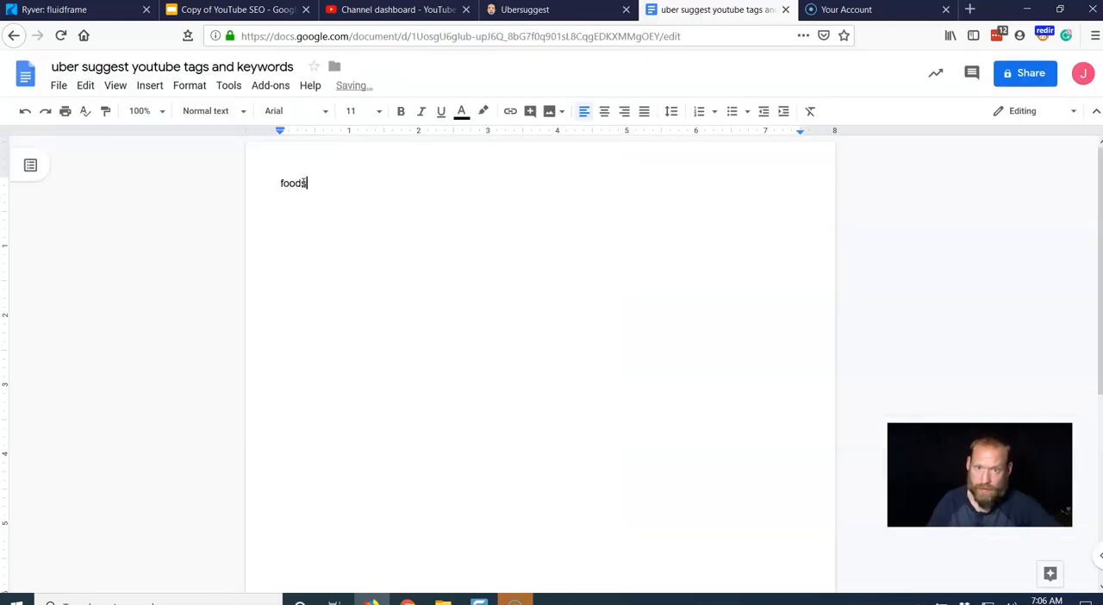
text(Foods with resistant)
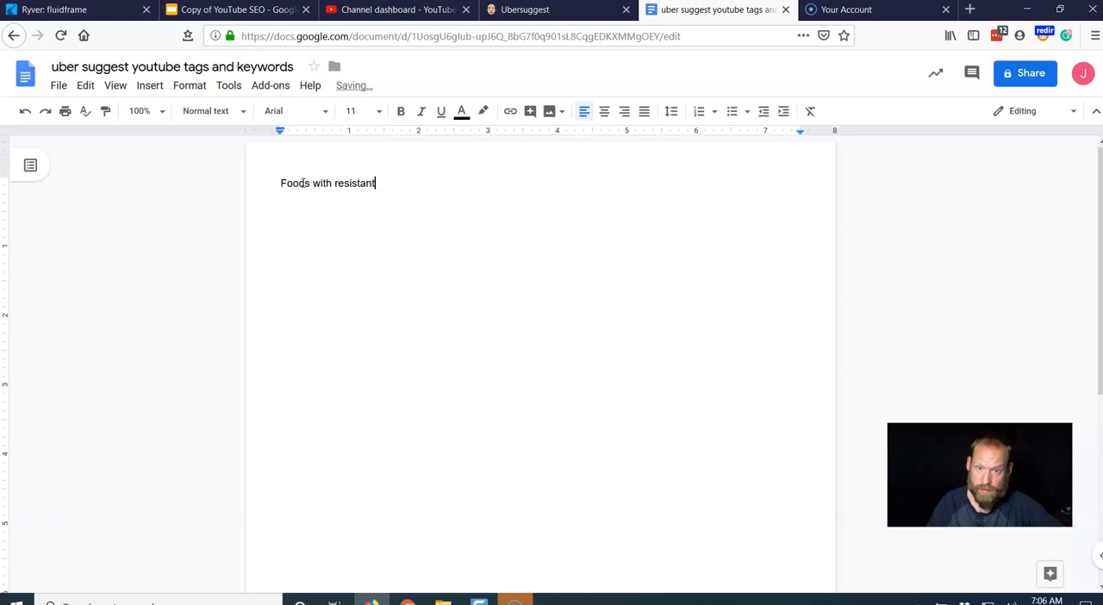
text(starch)
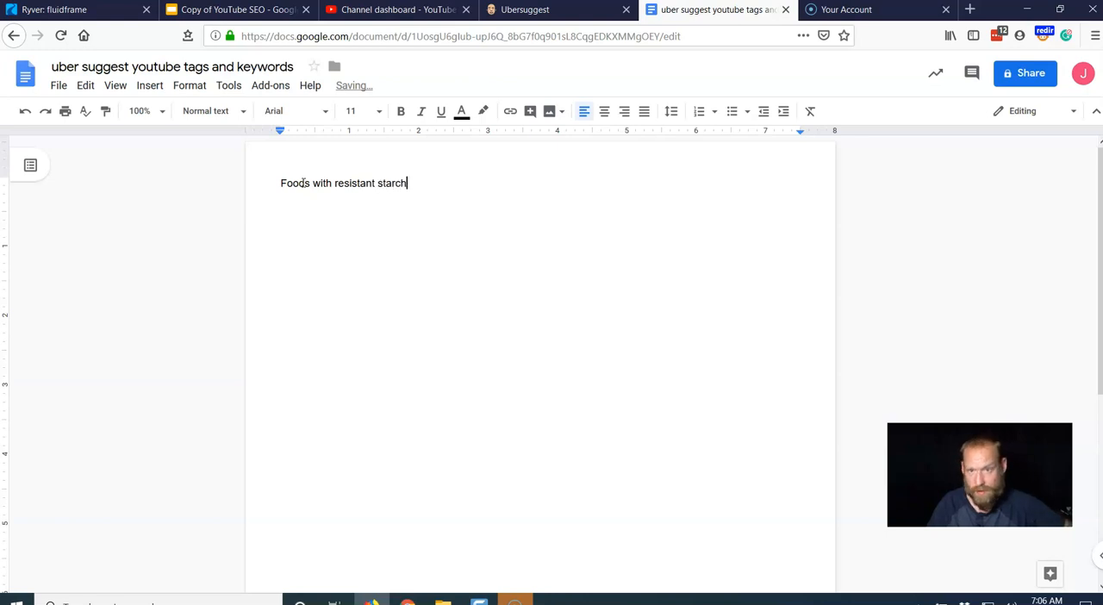
text(7)
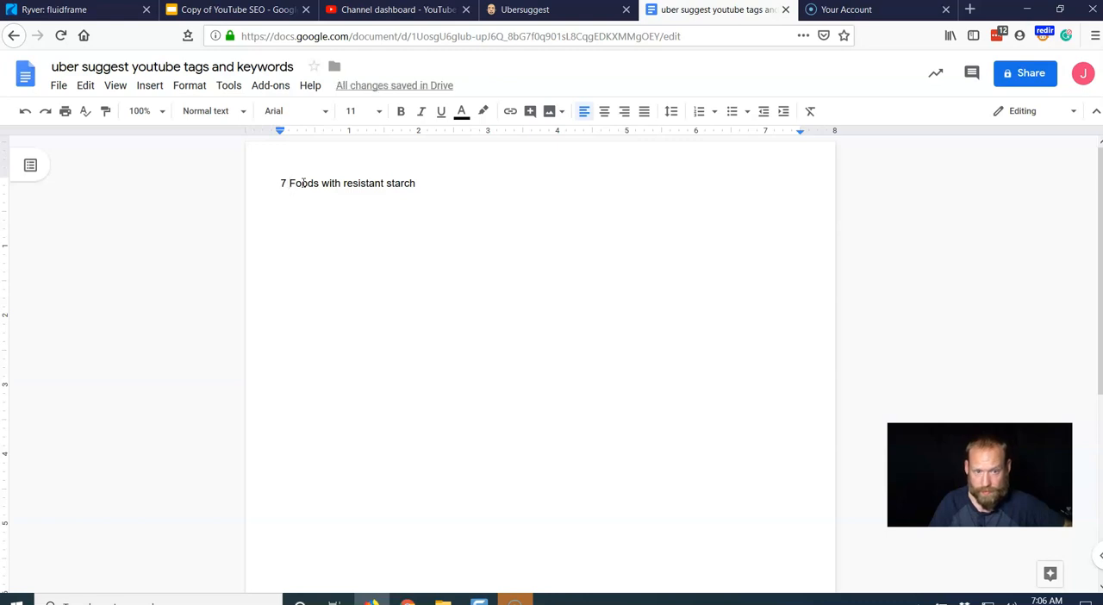
text(fancy)
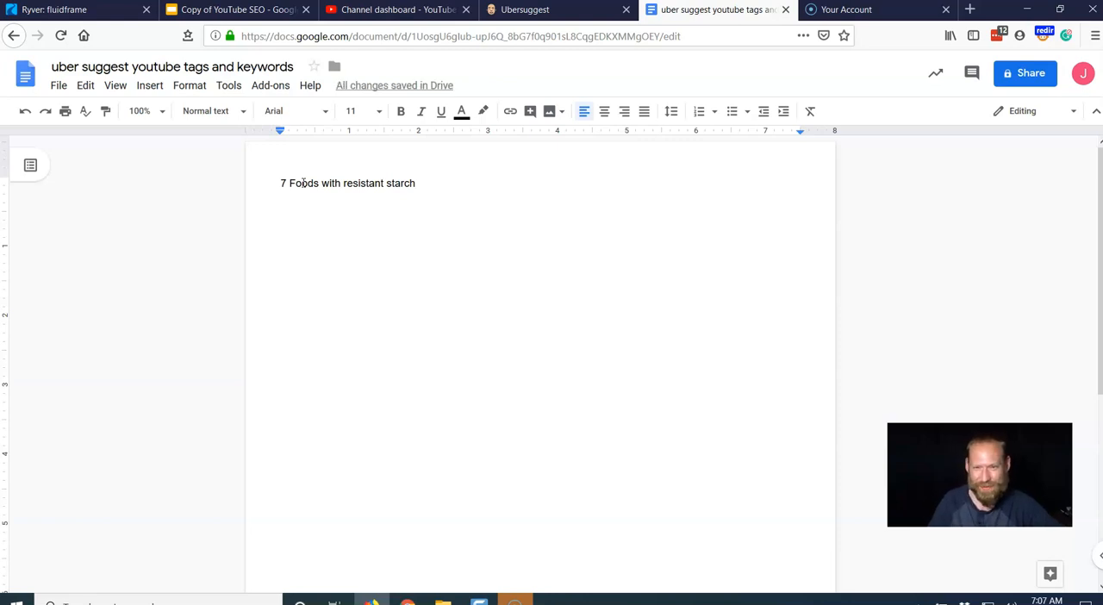
text(that are)
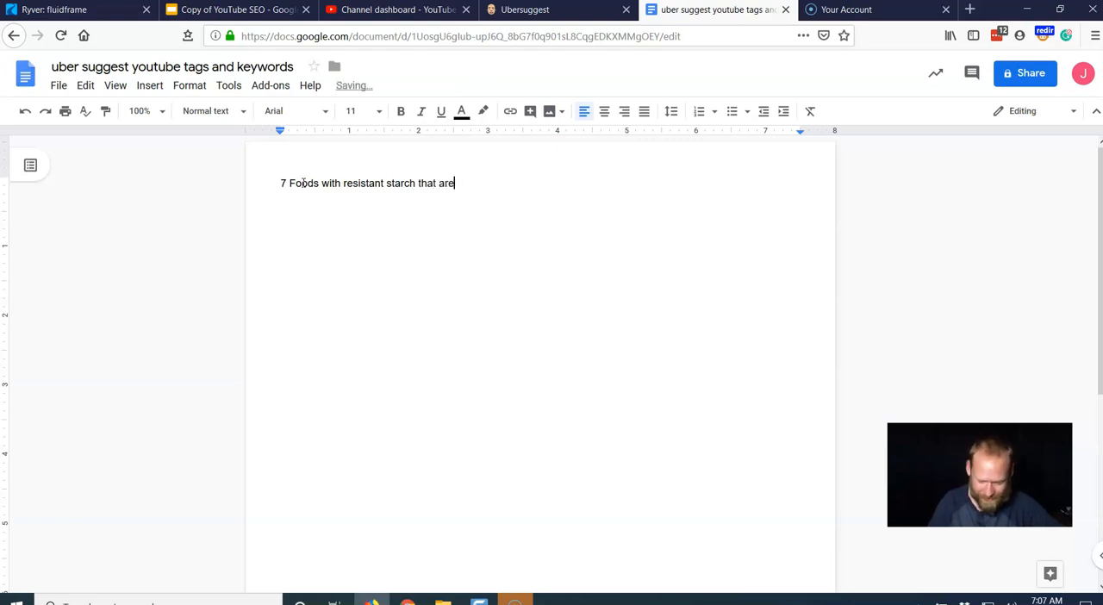
text(als)
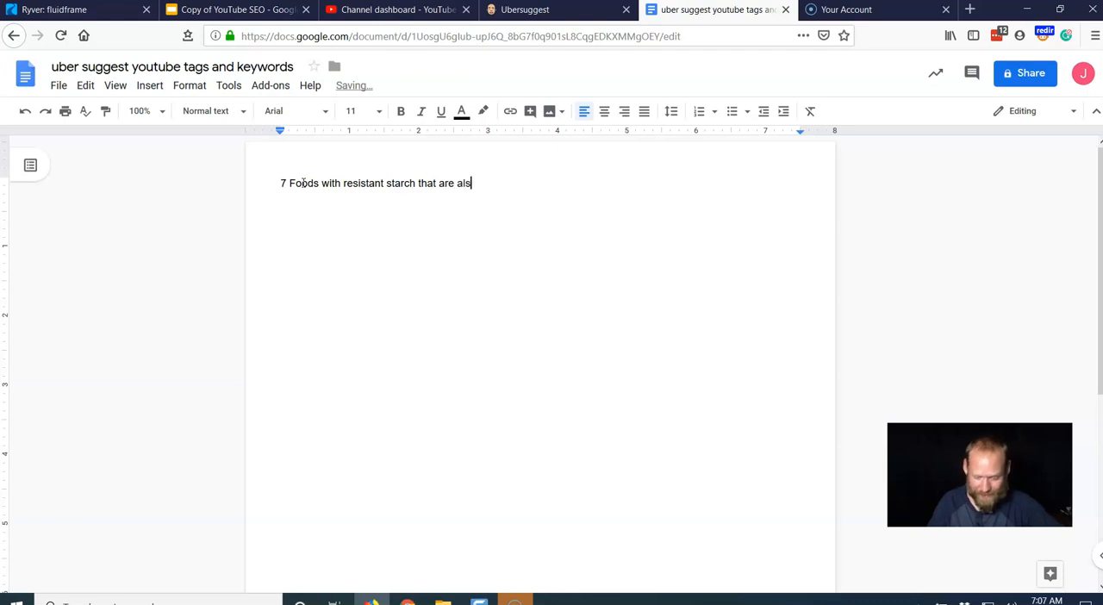
text(o yummy)
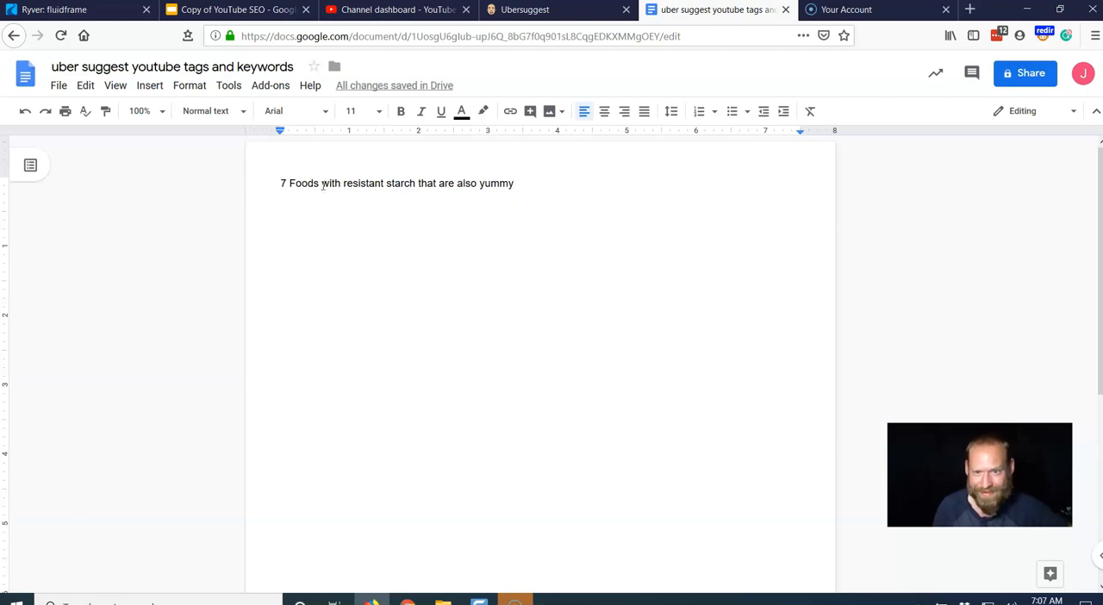
mouse_move(526, 9)
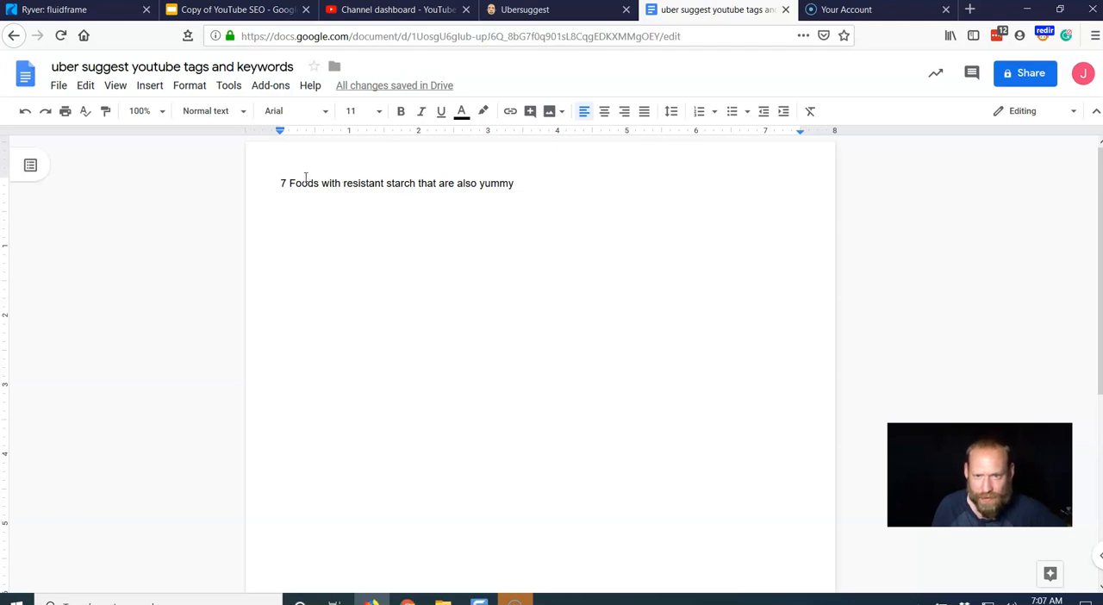
drag(290, 183, 412, 183)
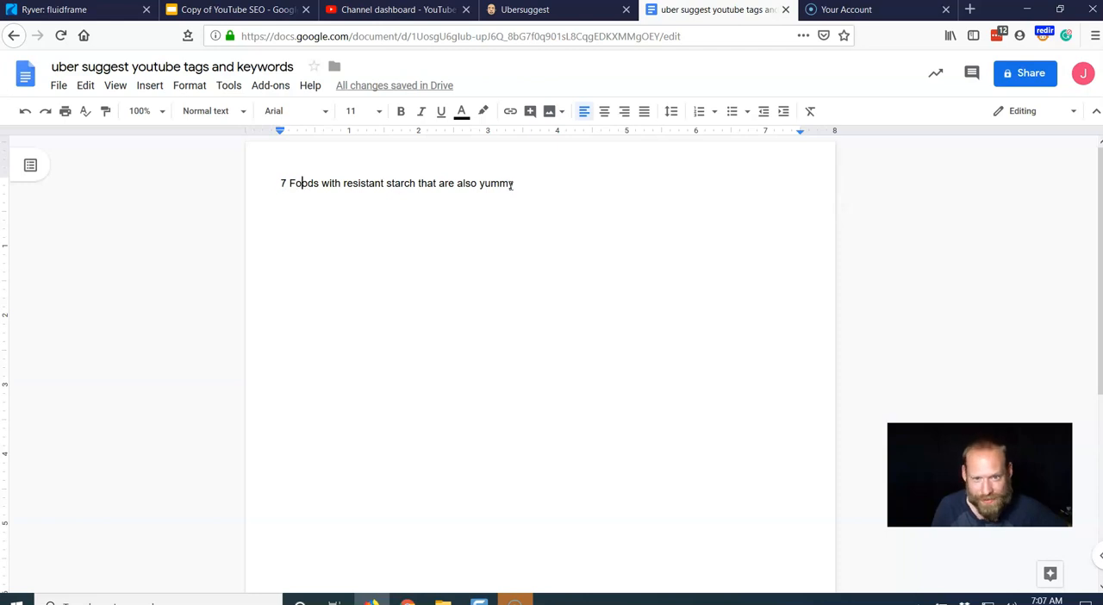
click(526, 9)
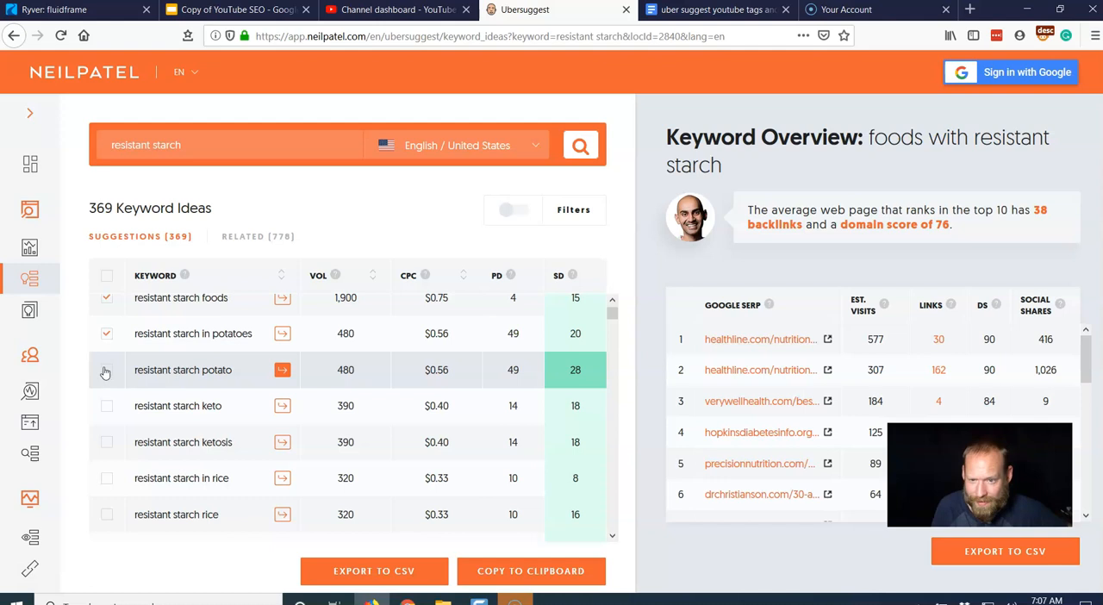
Tick resistant starch in rice, in sweet potatoes, sweet potato and foods with resistant starch list
scroll(down, 3)
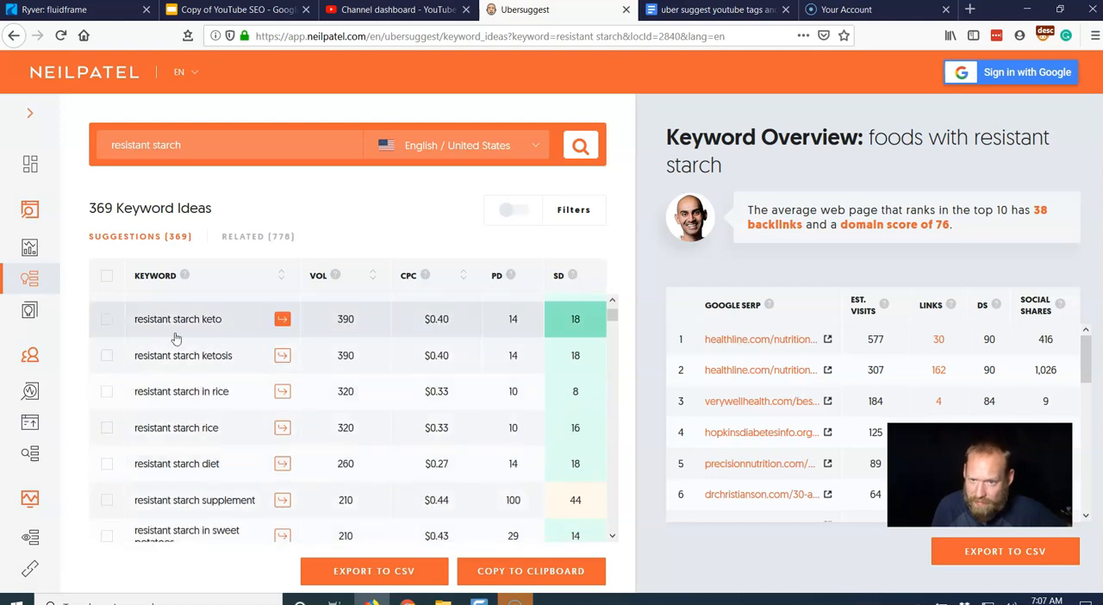
mouse_move(109, 326)
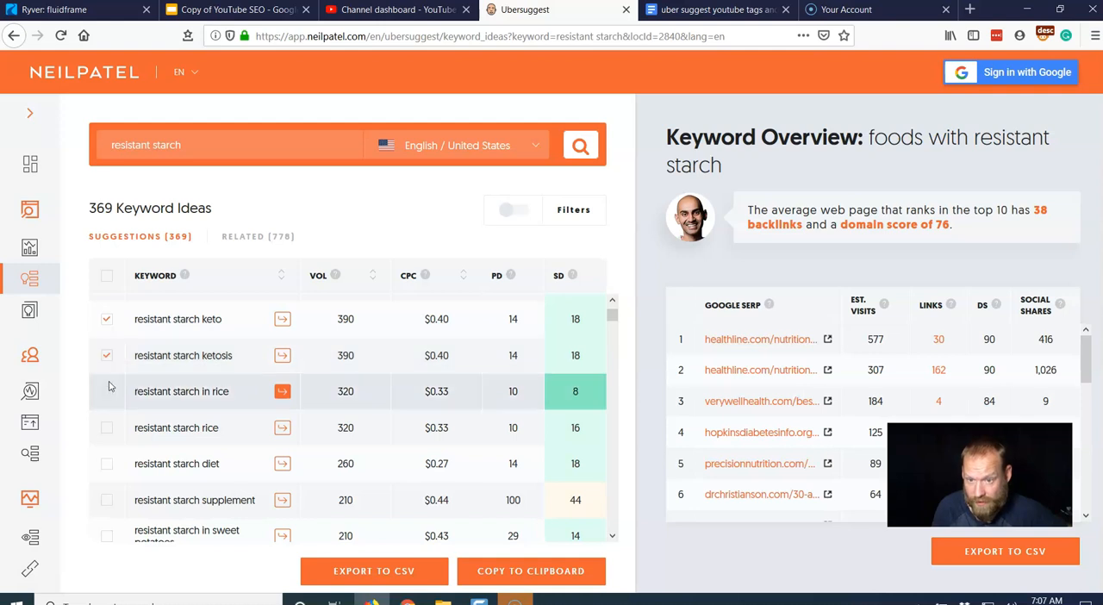
click(106, 392)
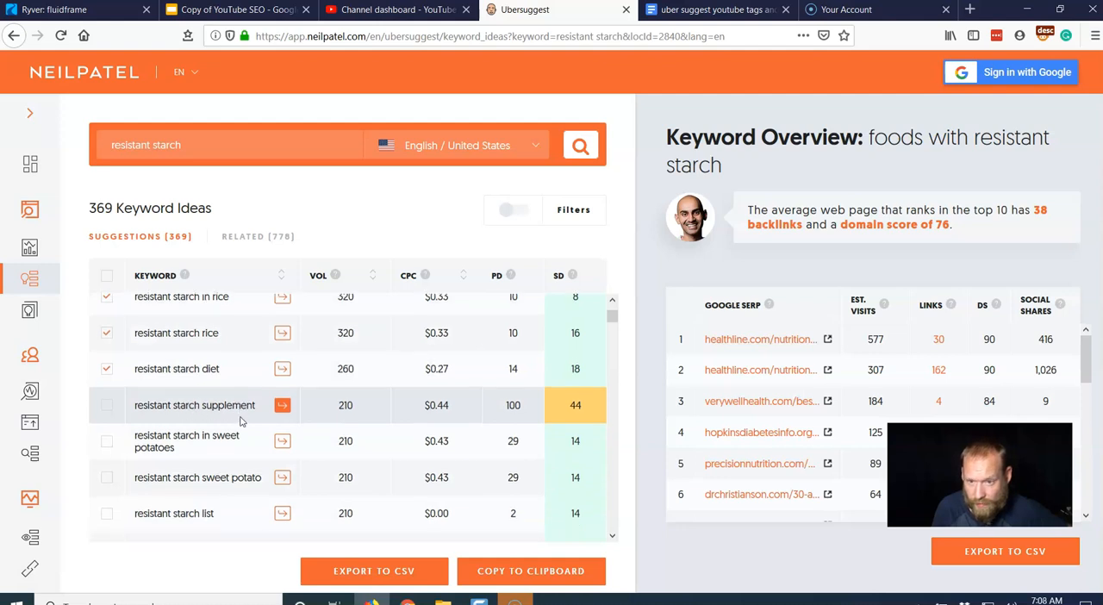
scroll(down, 3)
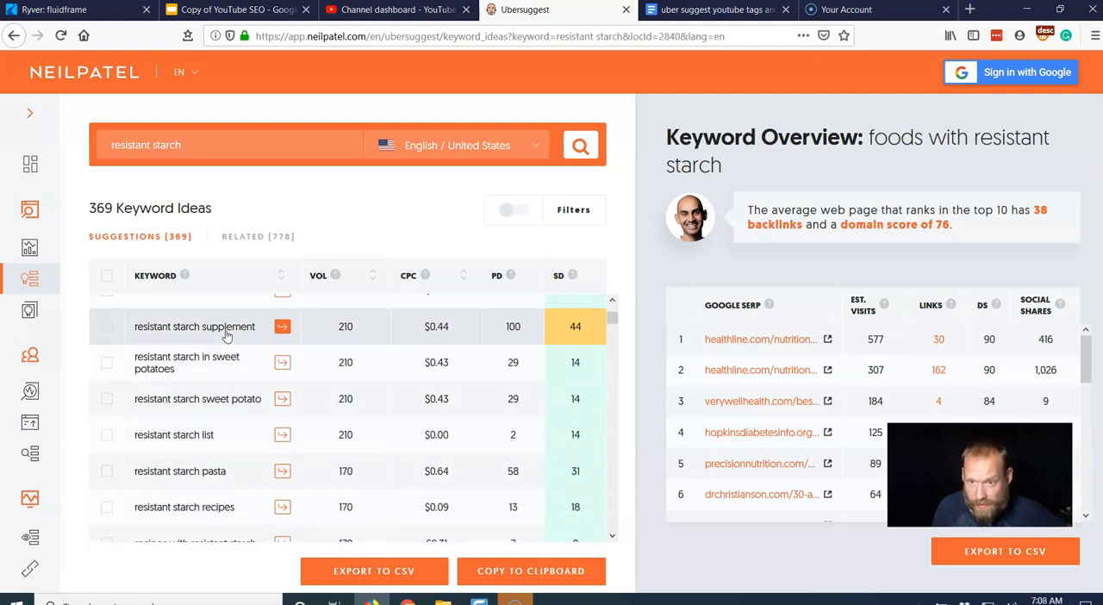
click(716, 10)
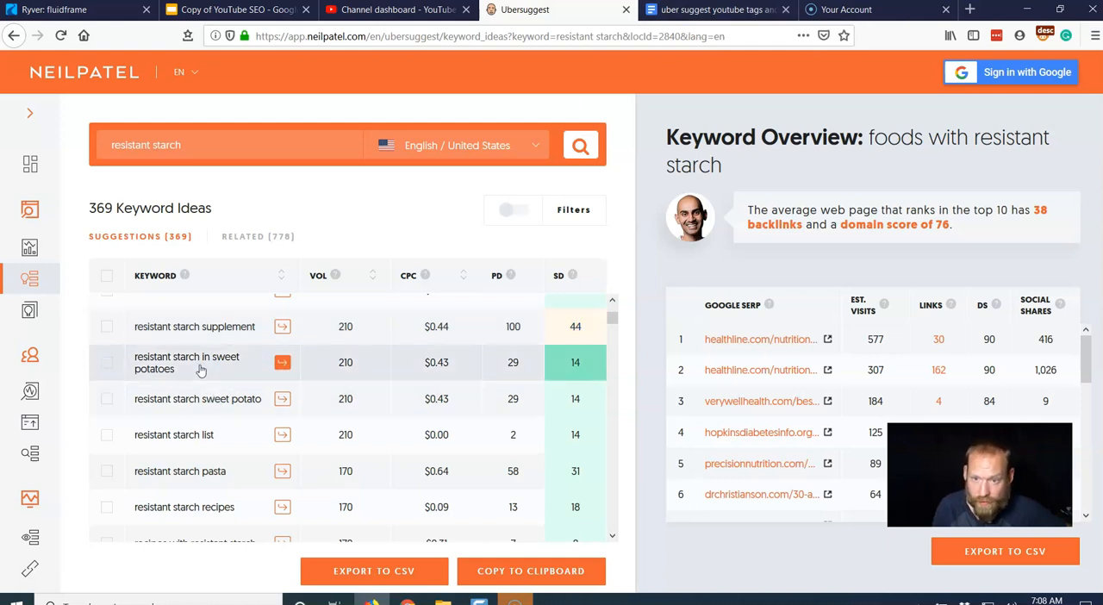
mouse_move(107, 370)
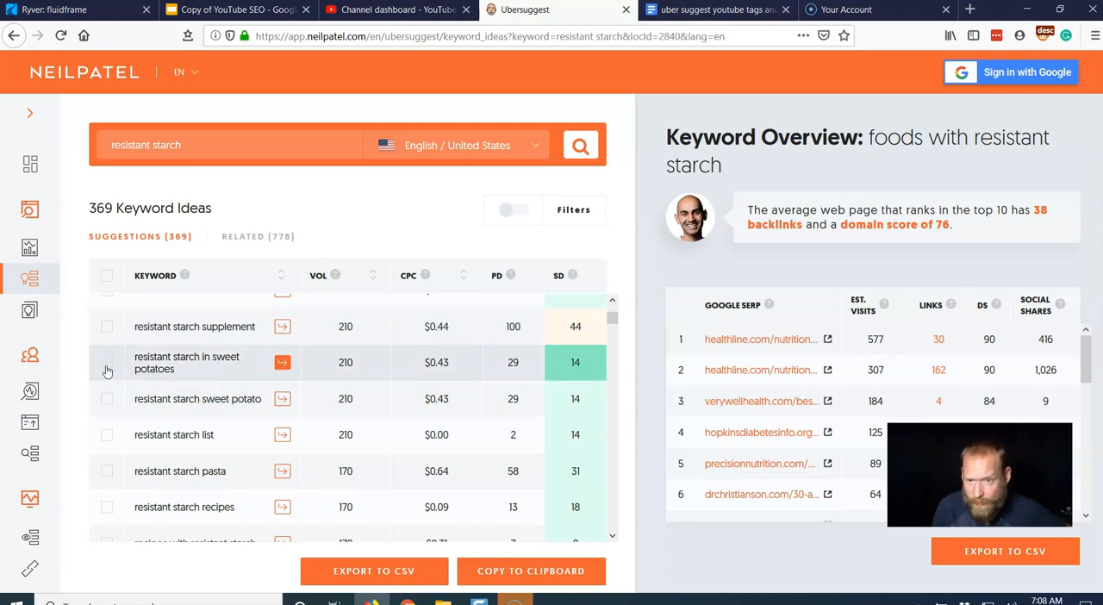
click(106, 362)
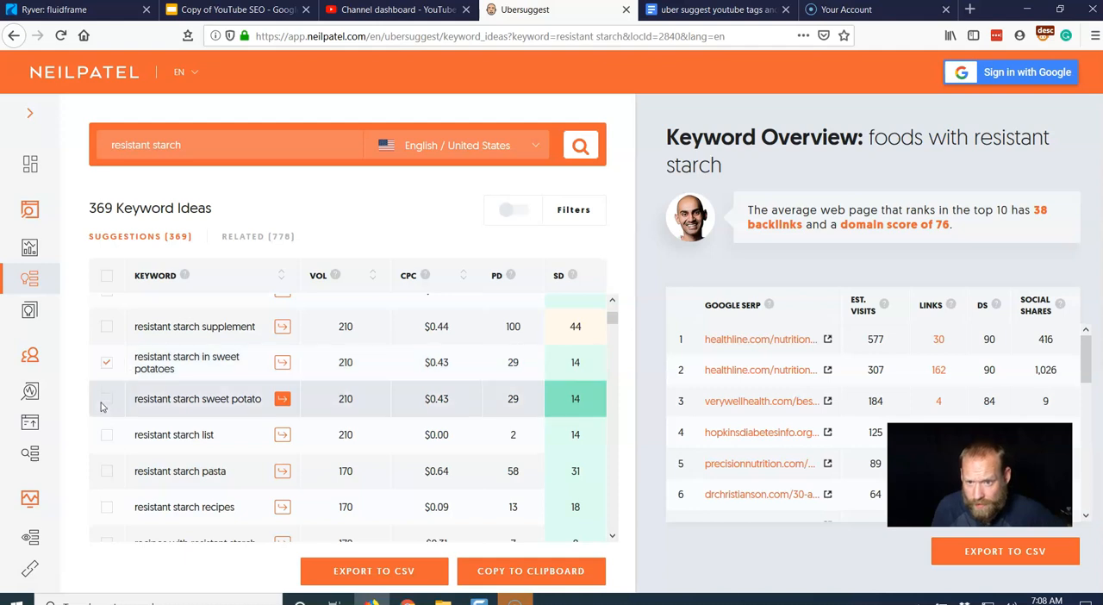
click(106, 398)
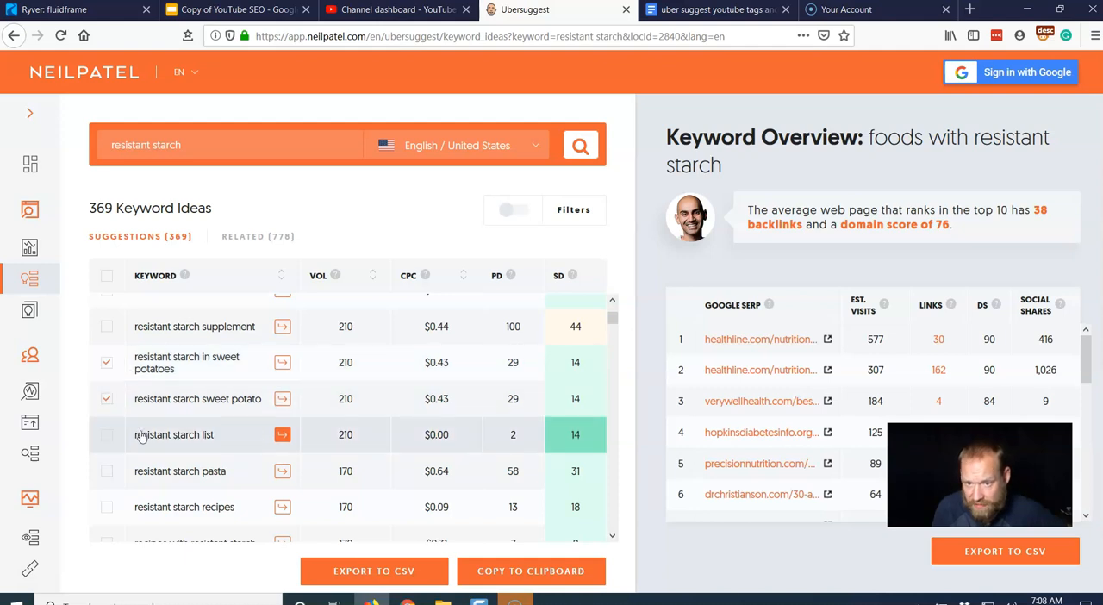
scroll(down, 3)
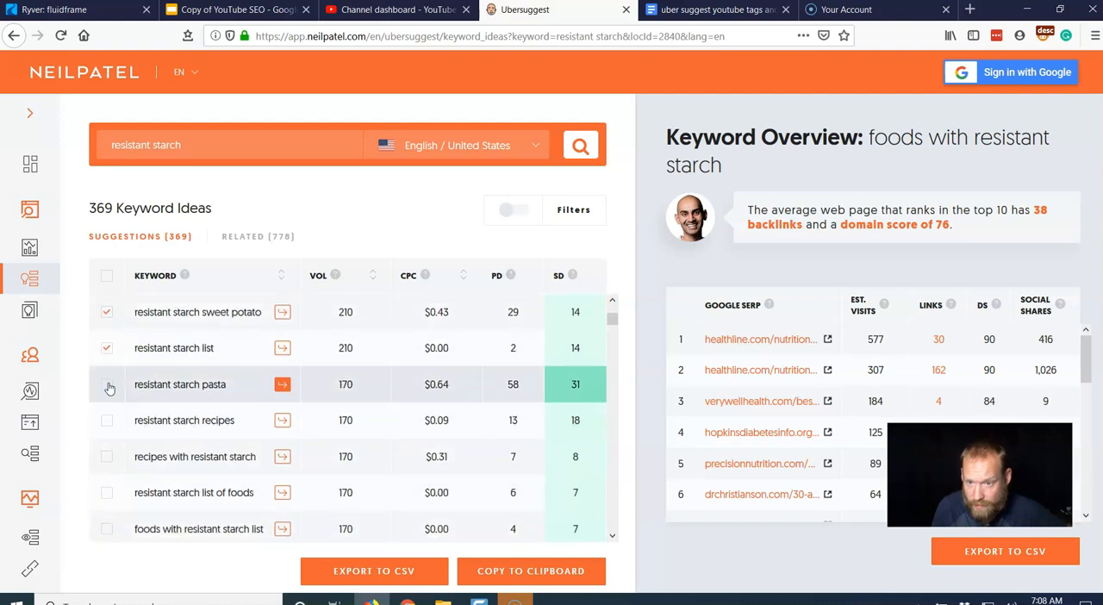
scroll(down, 3)
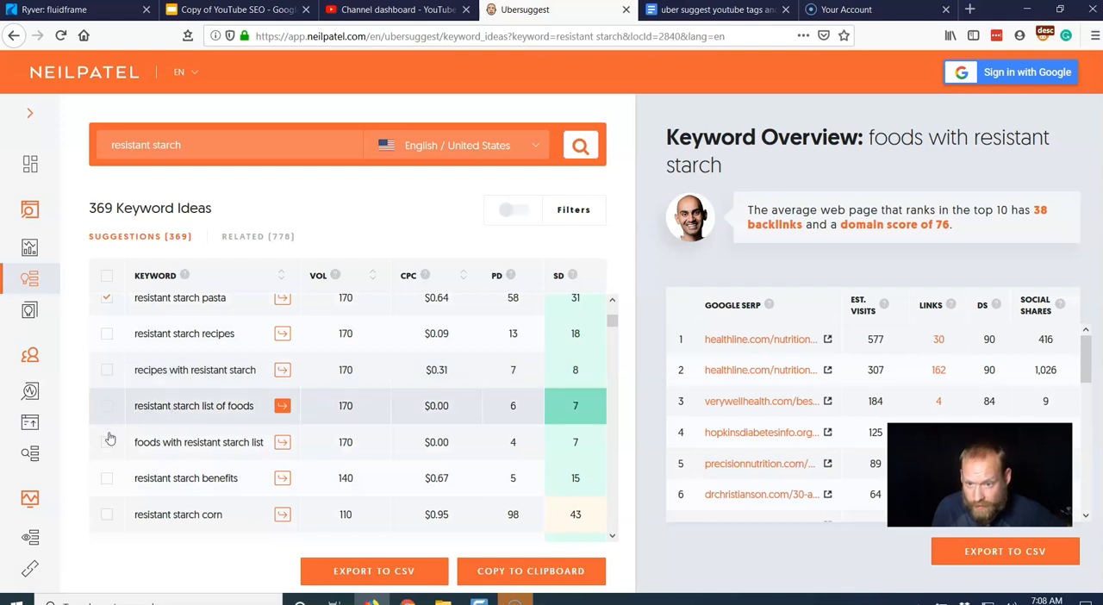
click(106, 406)
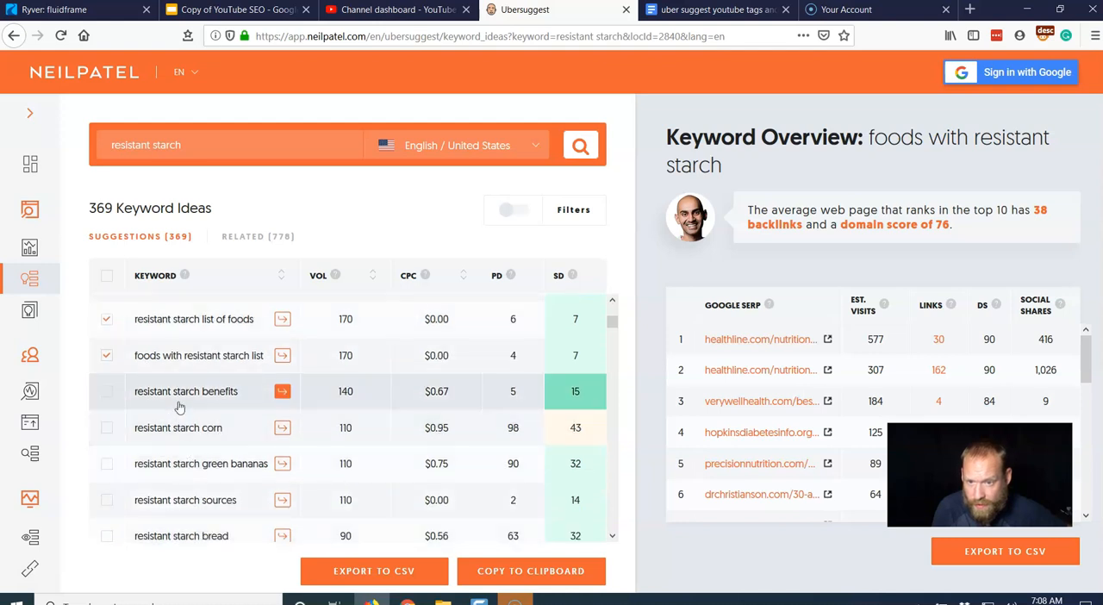
mouse_move(141, 425)
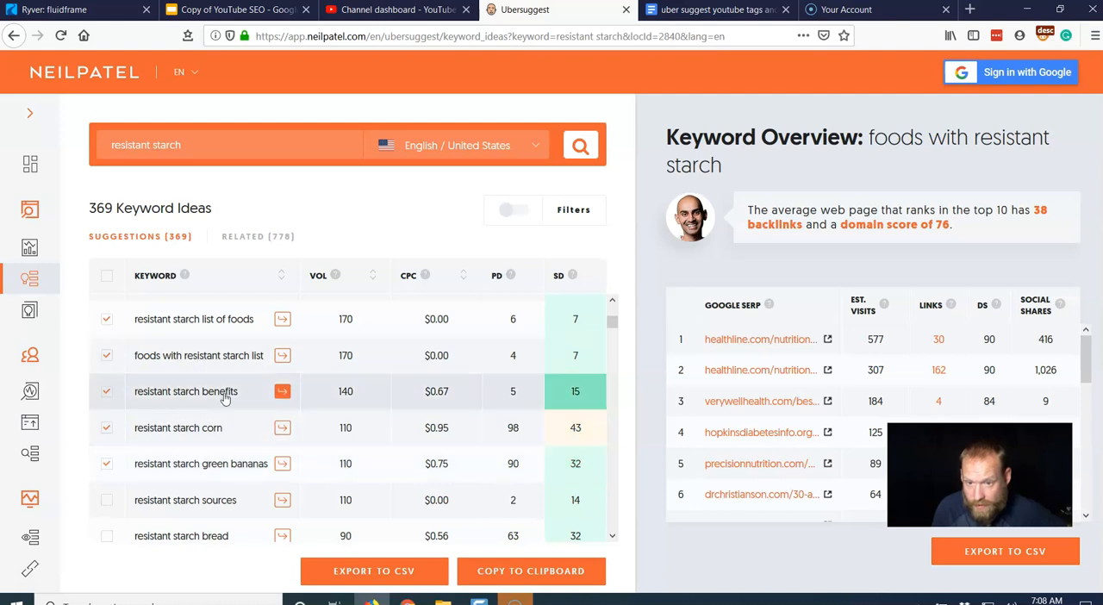
Tick resistant starch bread, resistant starch plantain and resistant starch in bananas
scroll(down, 3)
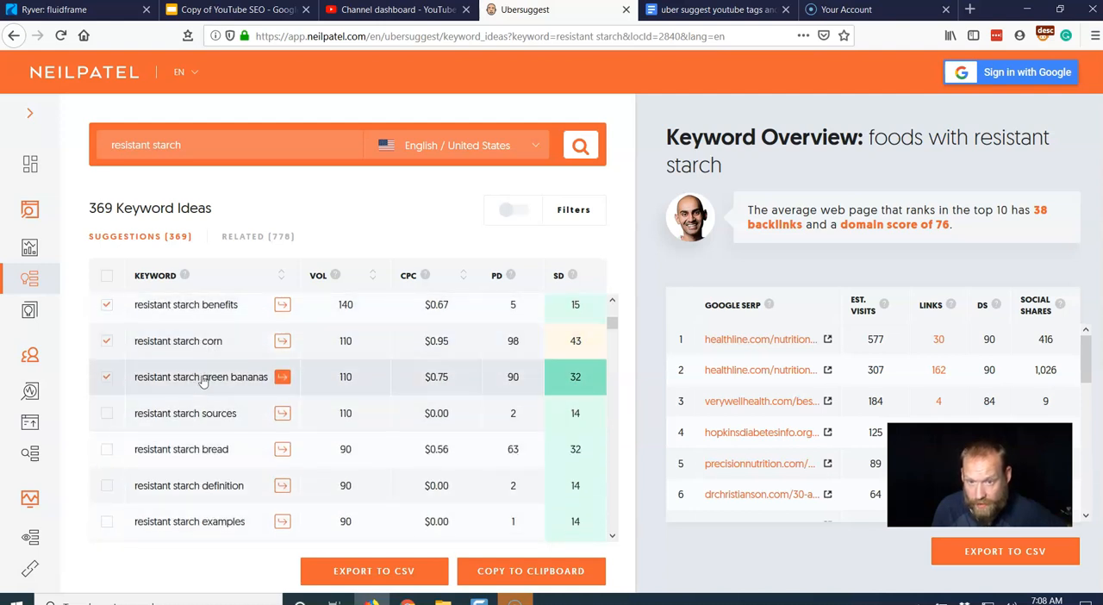
mouse_move(217, 385)
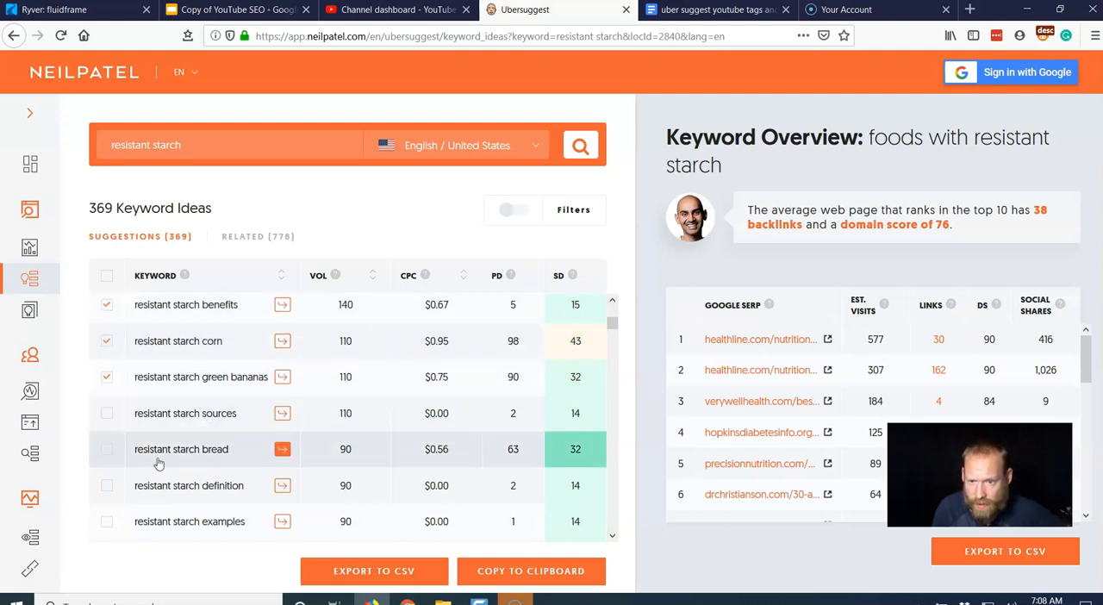
click(106, 413)
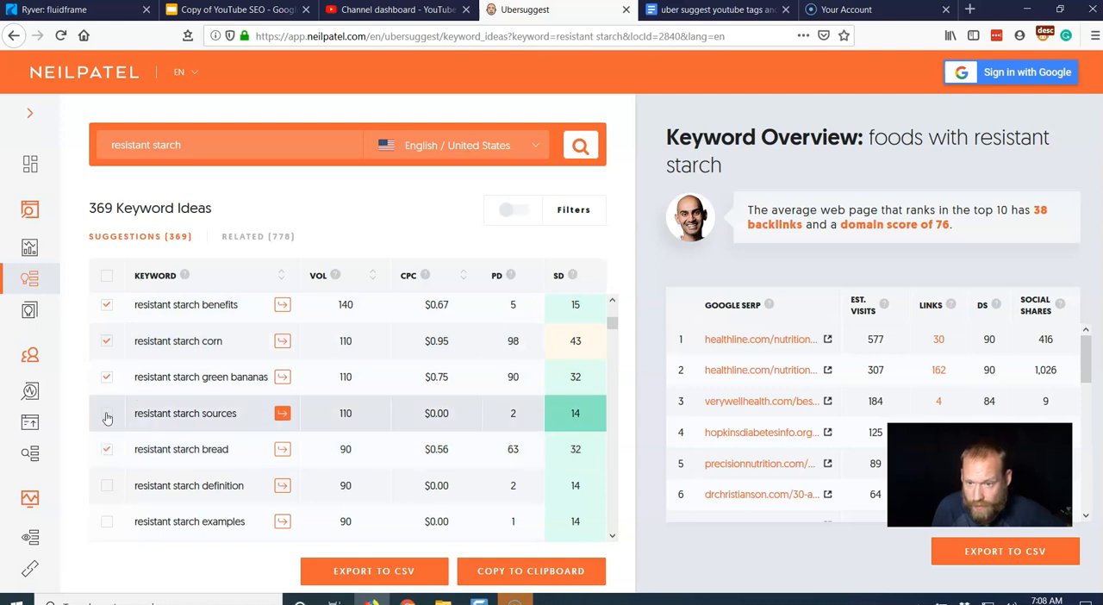
scroll(down, 3)
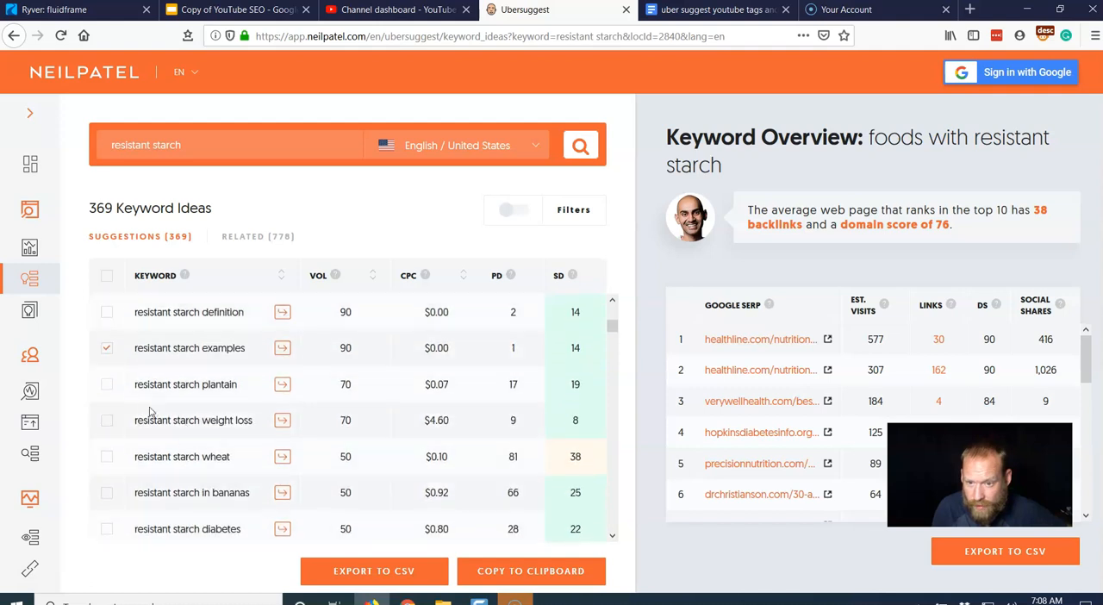
click(106, 385)
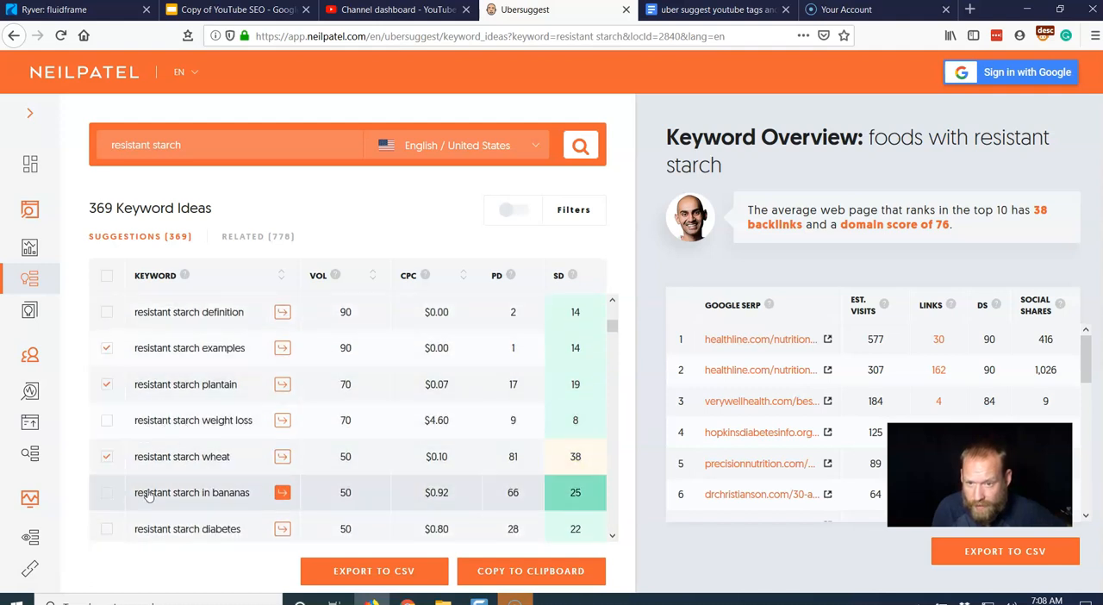
click(106, 492)
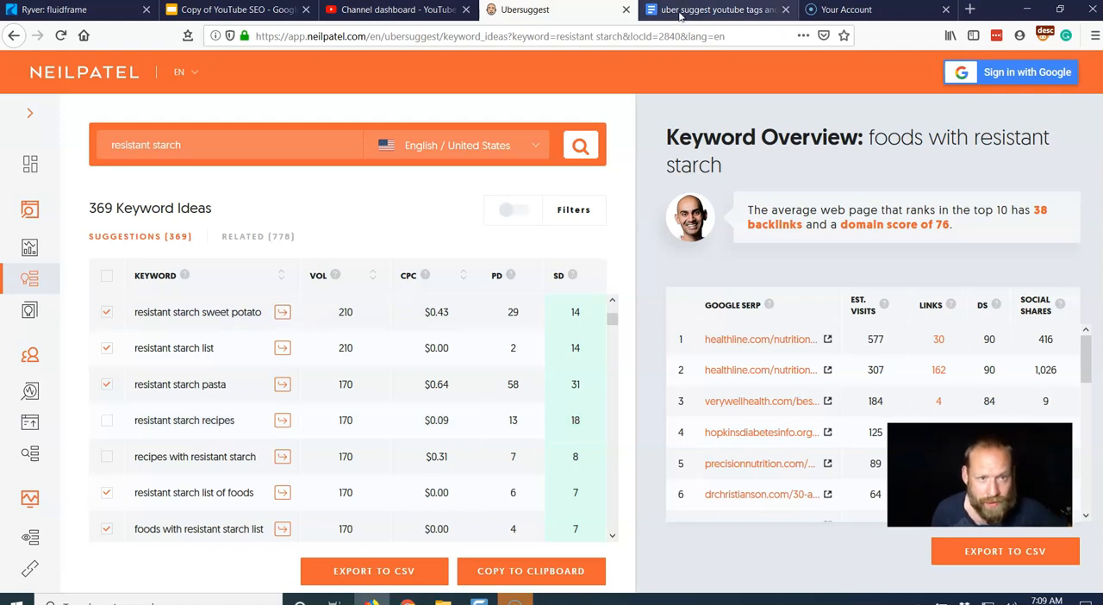
Switch to the Google Doc showing the collected keywords listed one per line above the title
click(718, 9)
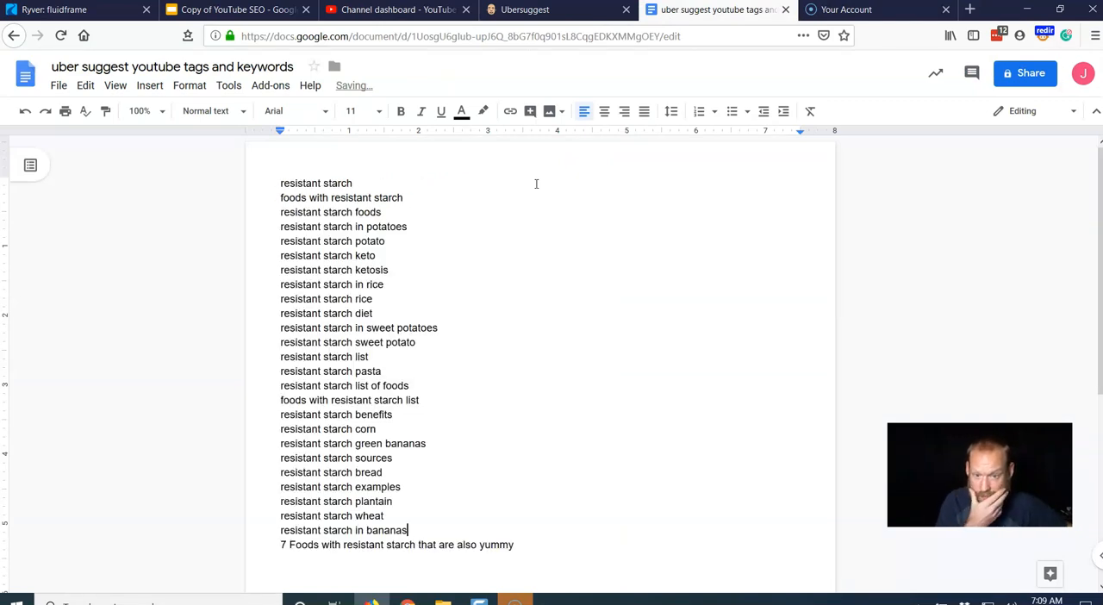
scroll(down, 3)
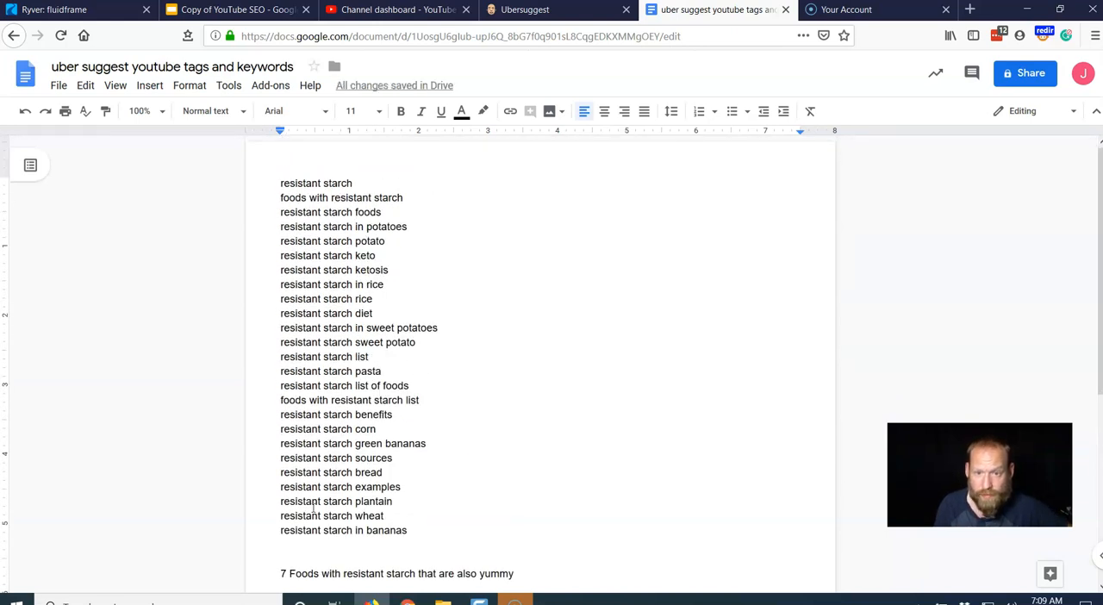
mouse_move(524, 10)
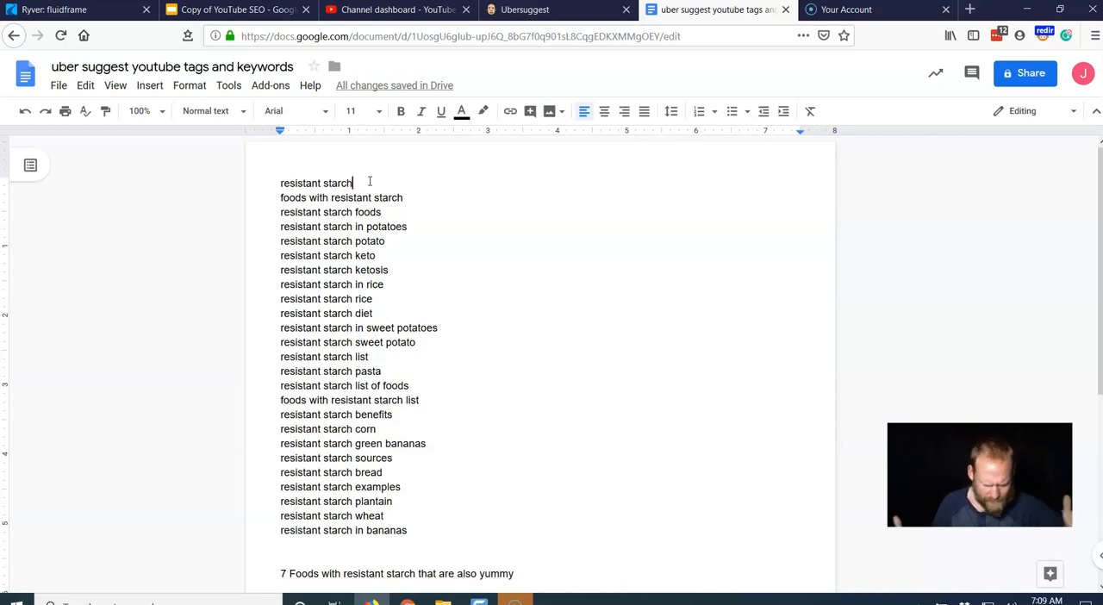
End each keyword line with a comma down through 'resistant starch sweet potato'
text(,)
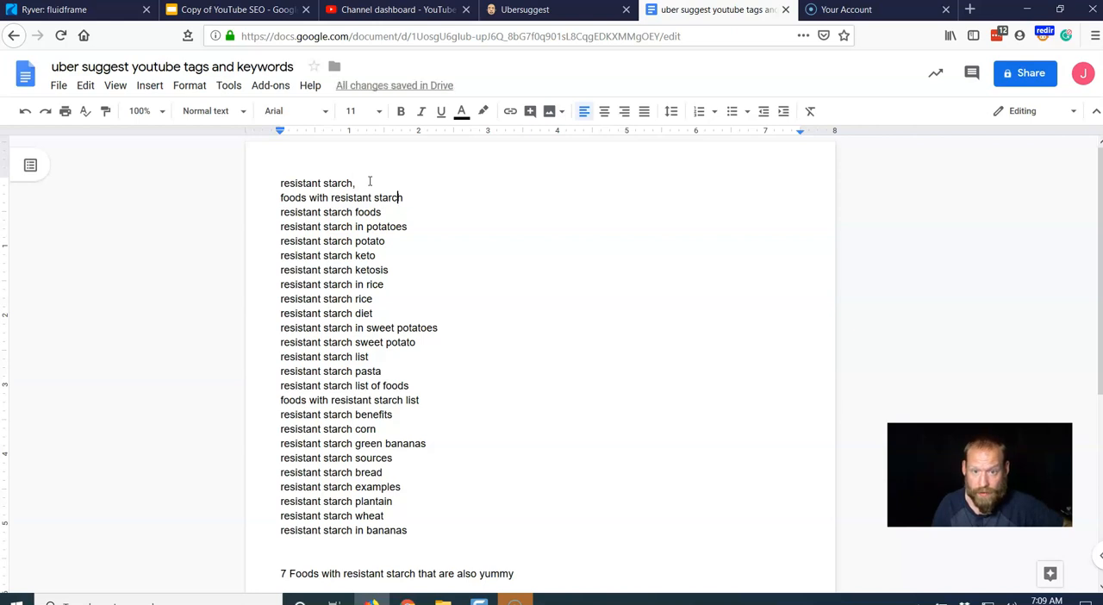
text(,)
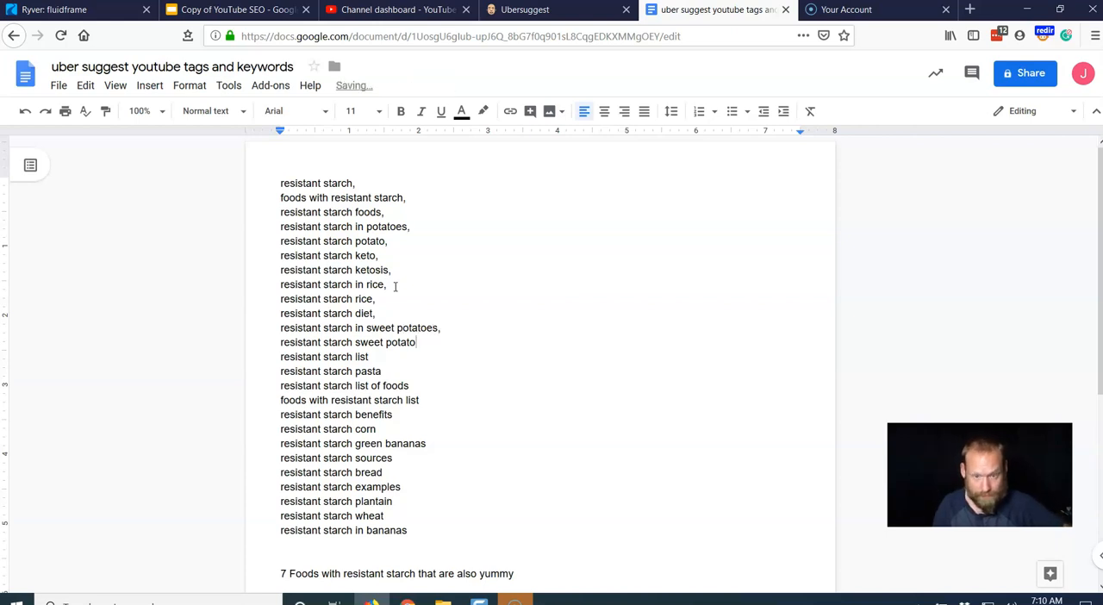
text(,)
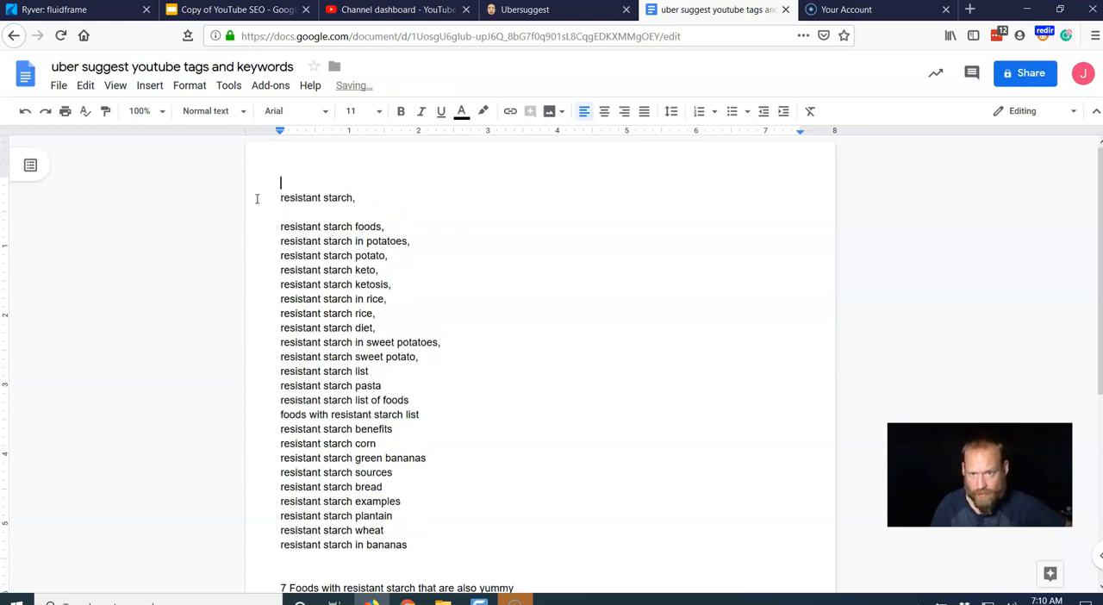
Put 'foods with resistant starch,' on the first line with 'Healthy living' and 'Diet' lines beneath it
text(foods with resistant starch,)
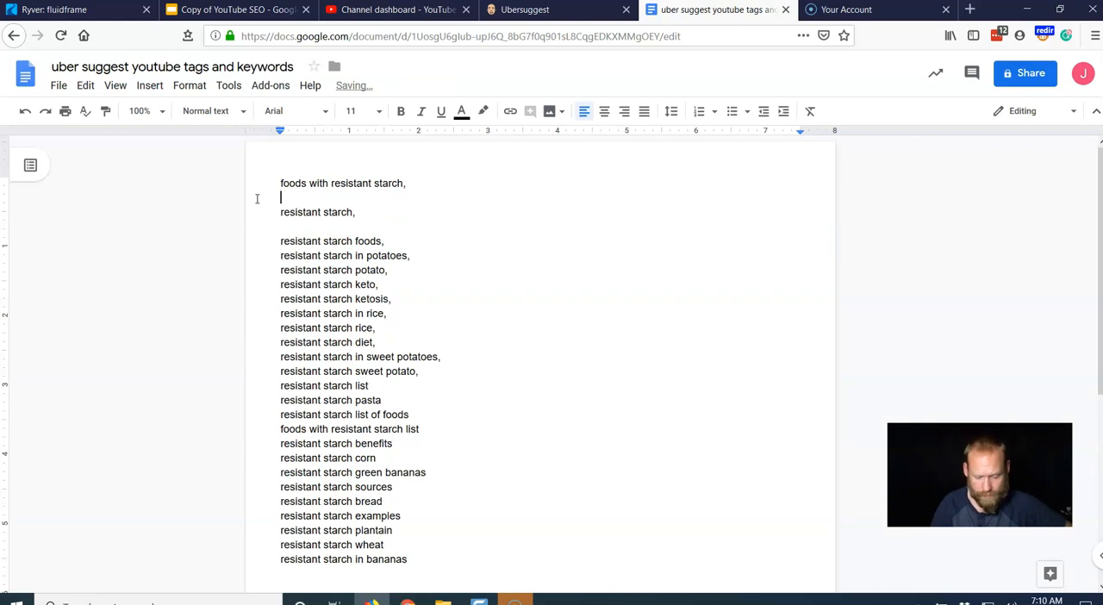
text(healhty)
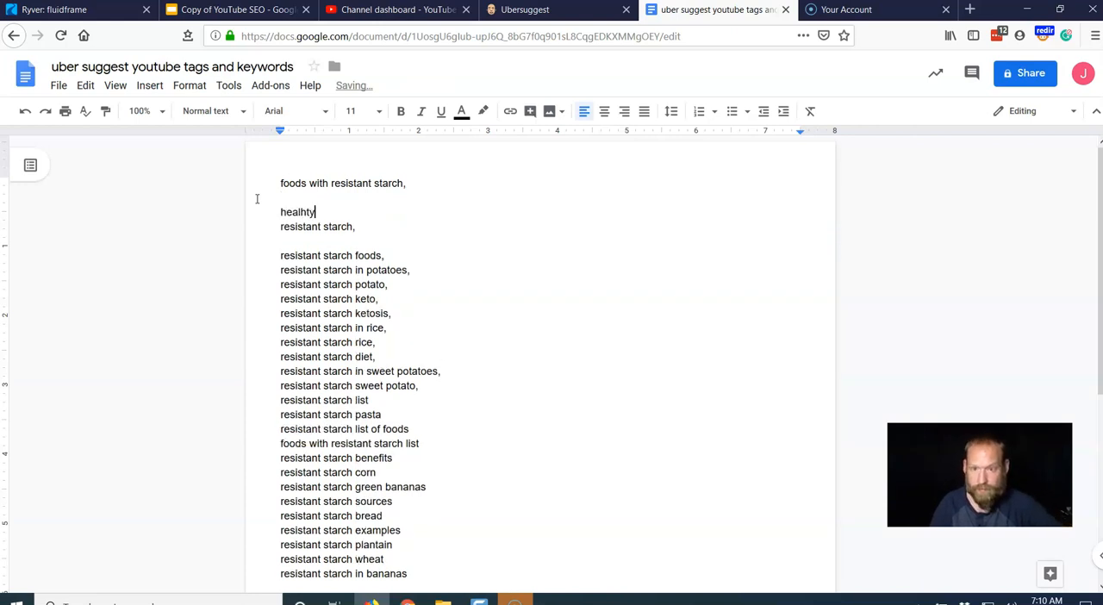
key(Backspace)
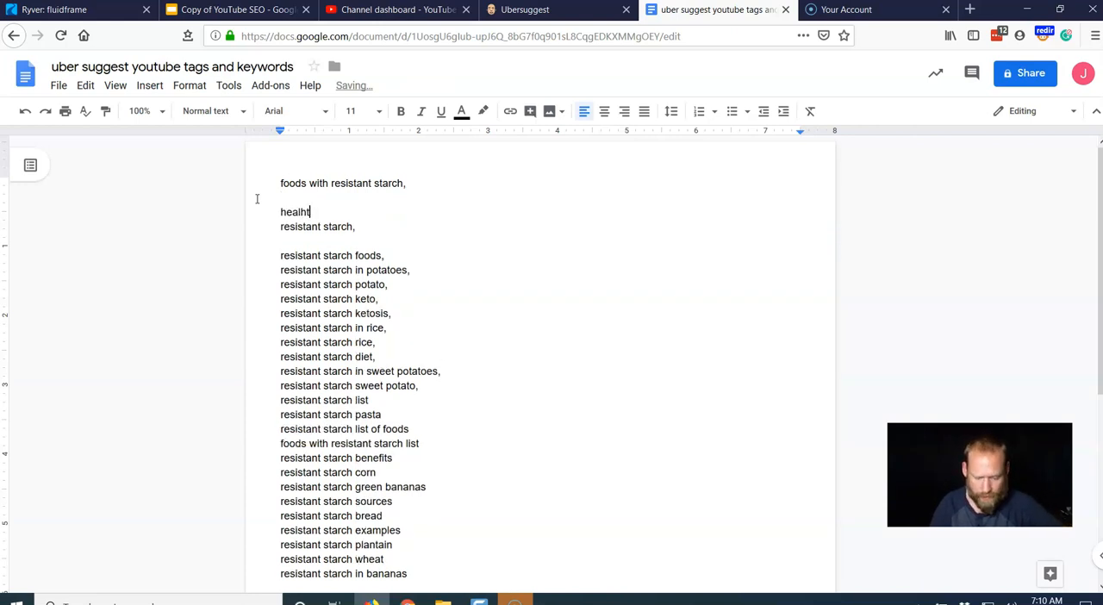
text(Healthy livignh)
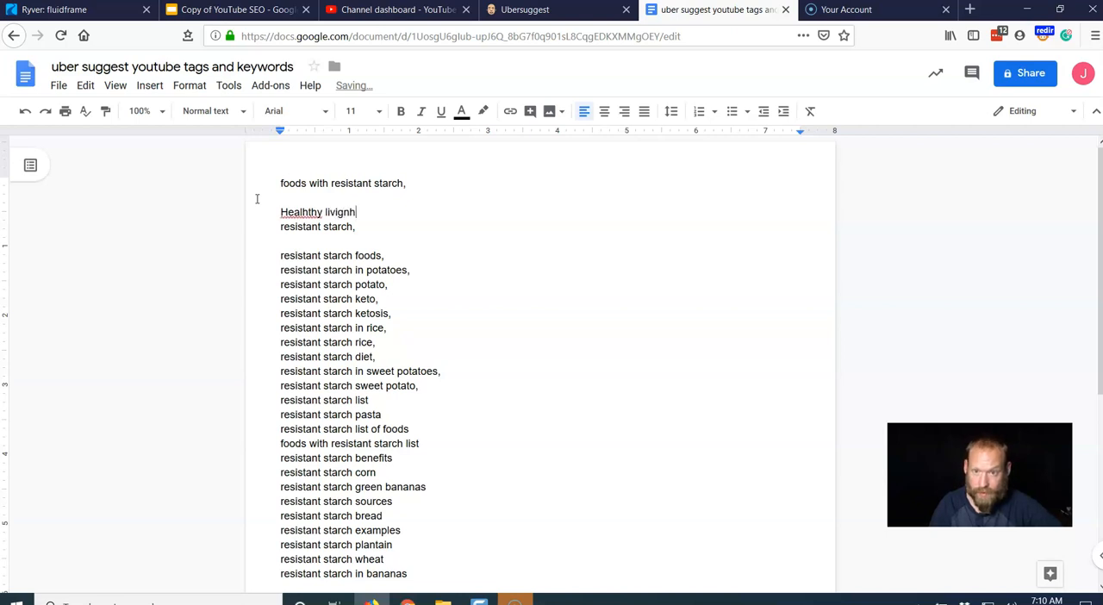
key(enter)
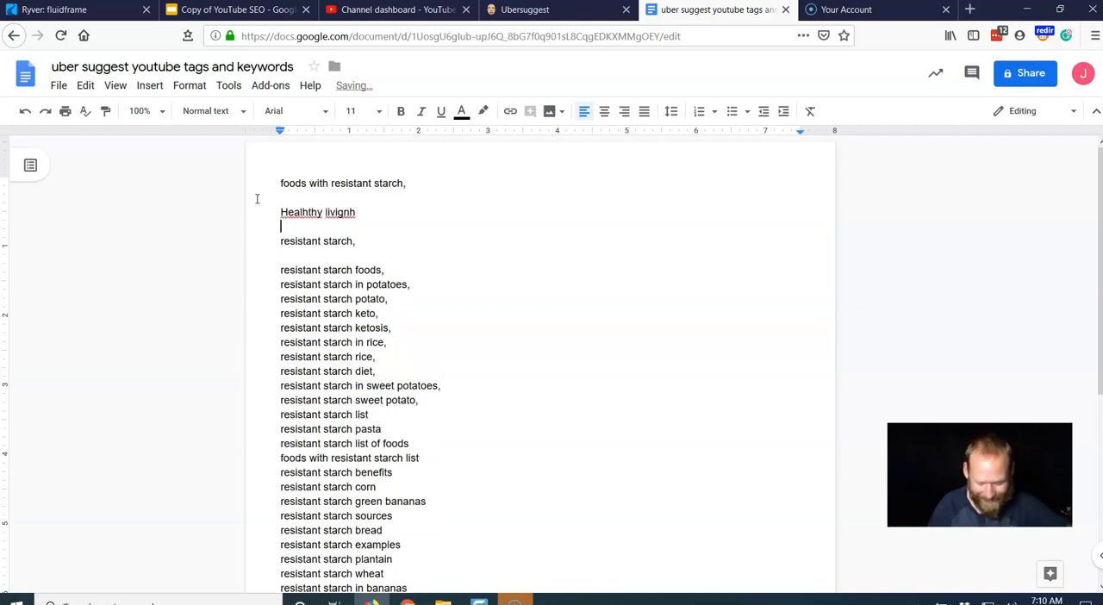
text(Diet)
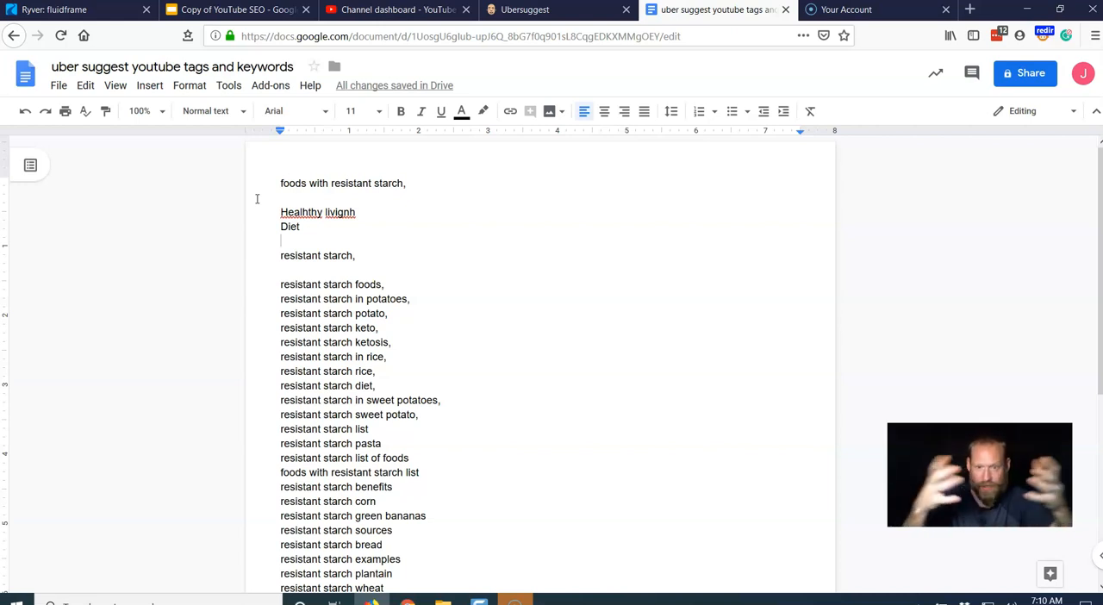
scroll(down, 3)
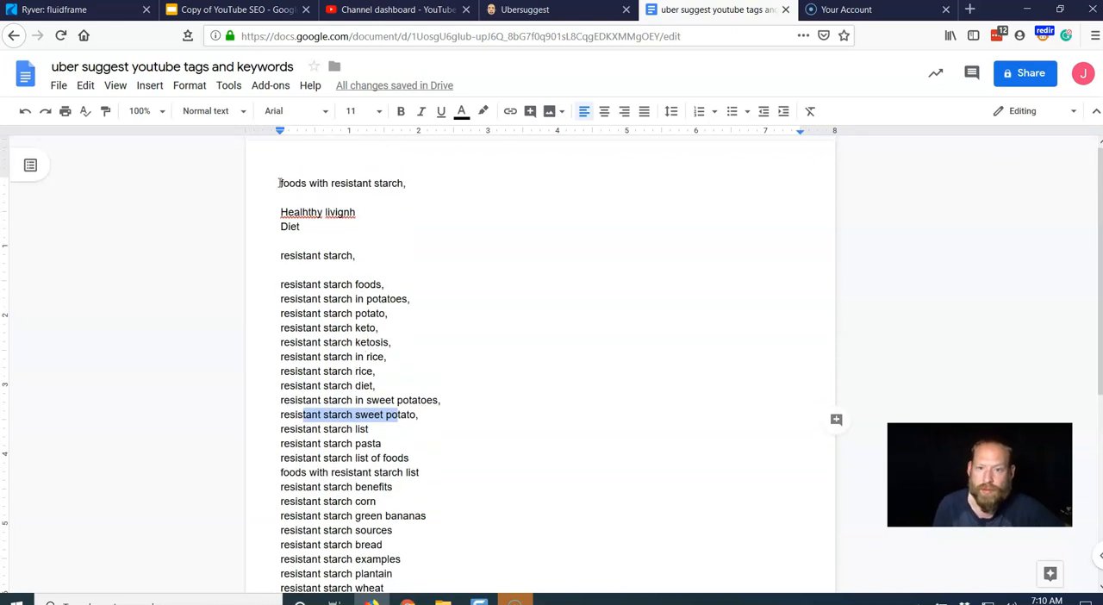
click(375, 182)
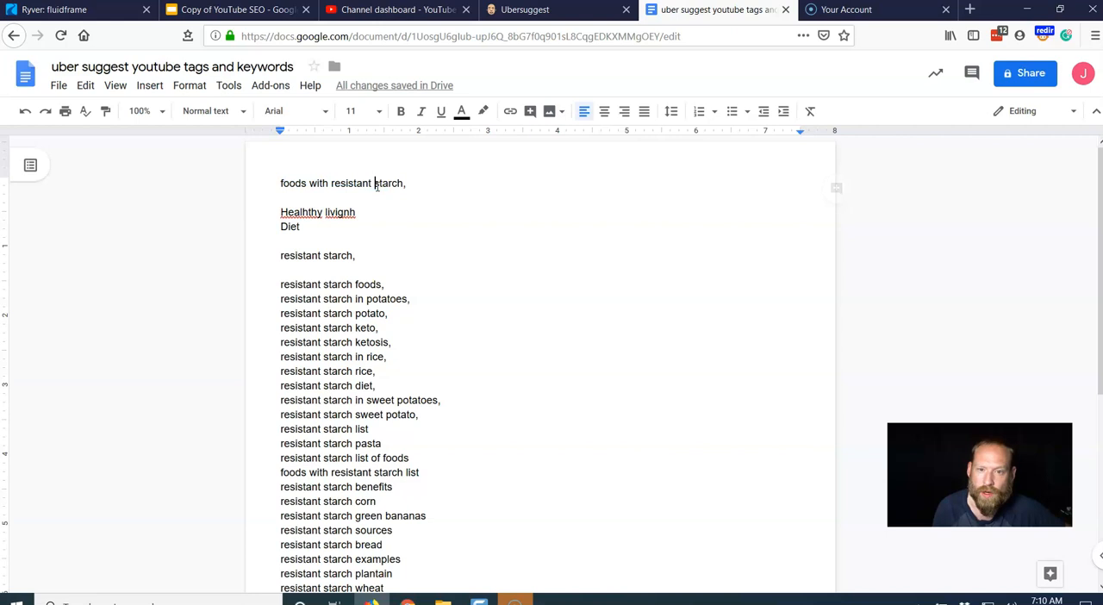
scroll(down, 3)
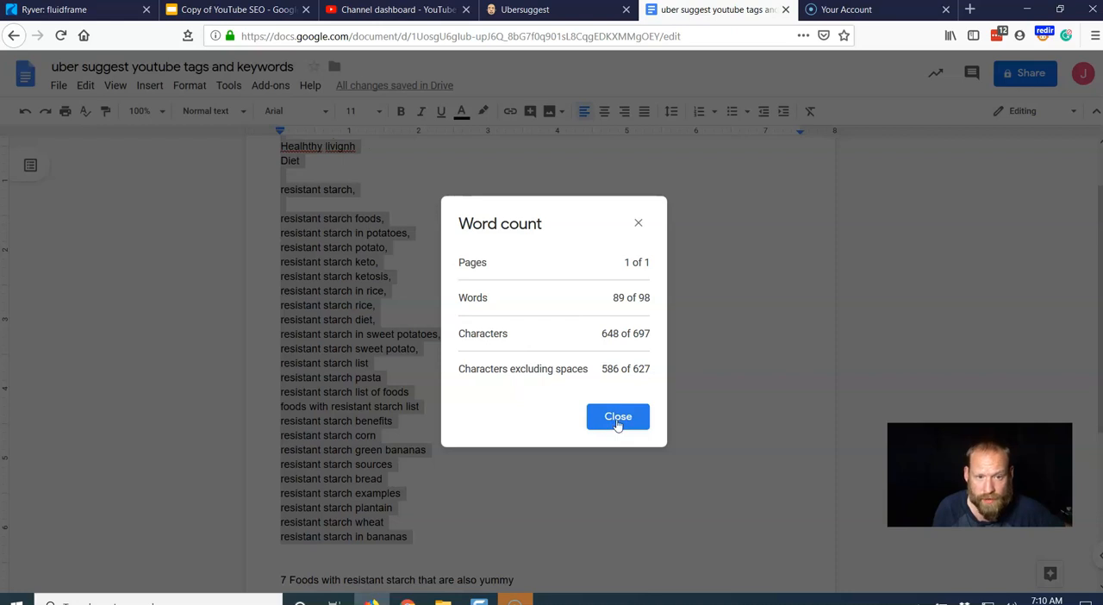
click(618, 416)
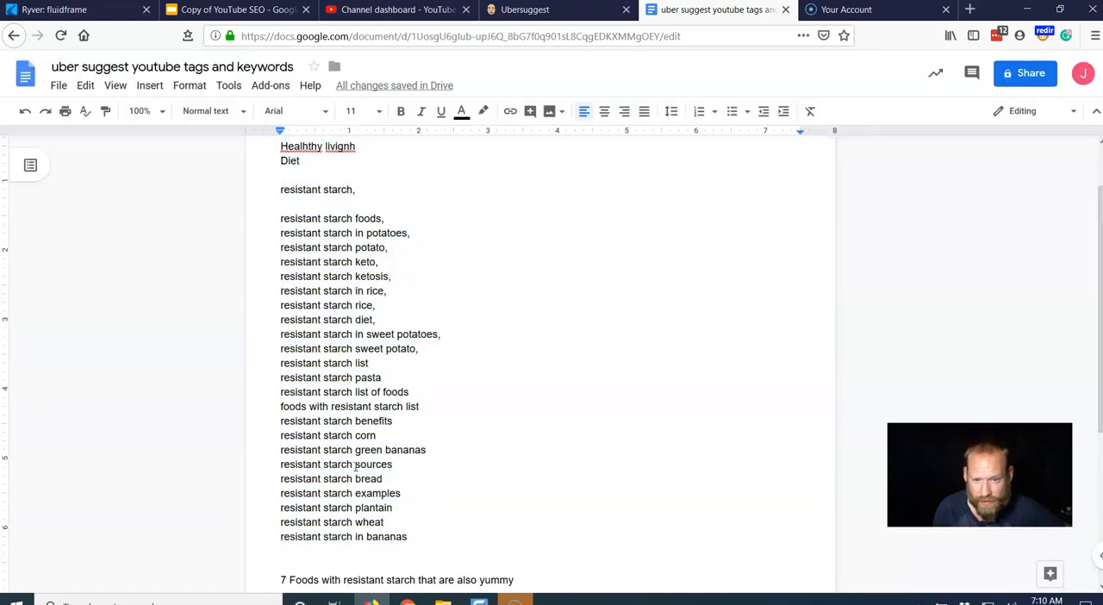
Delete the keto and ketosis lines and recheck the word count, now 571 characters
scroll(down, 3)
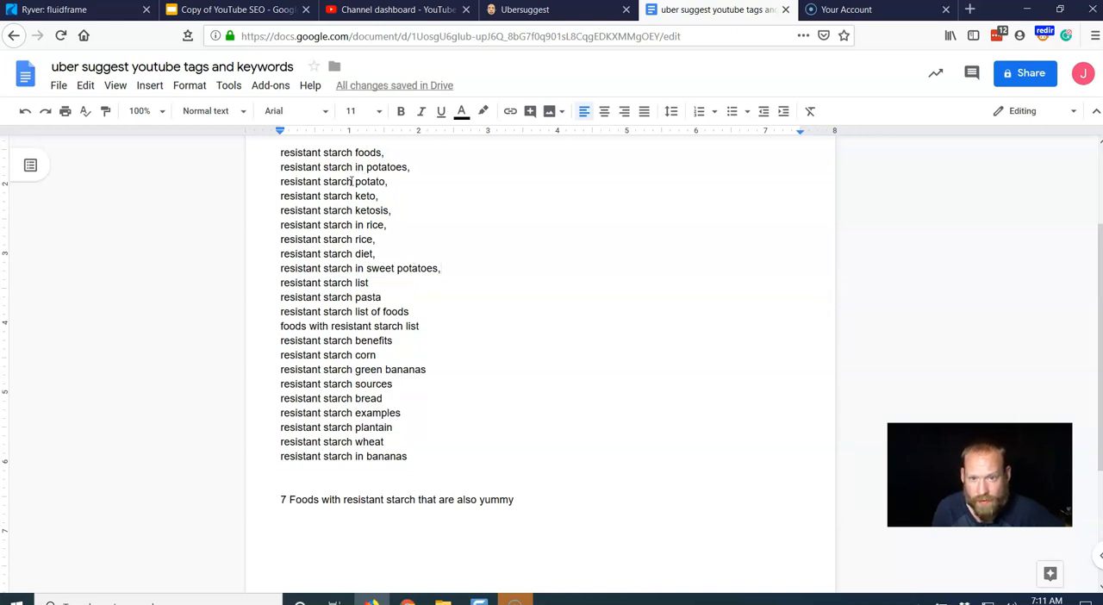
double_click(354, 210)
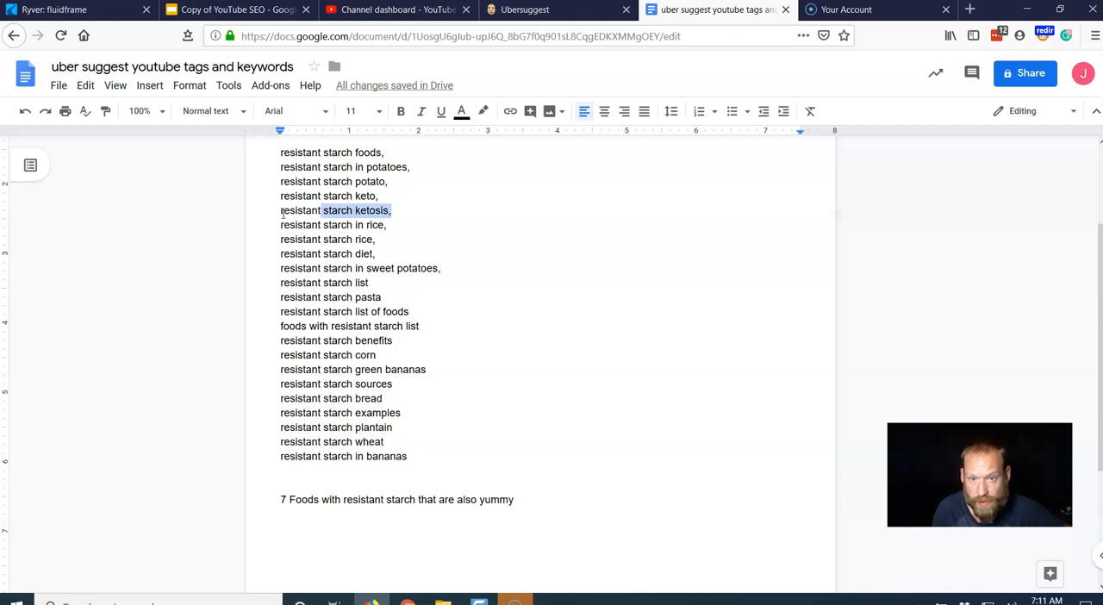
key(Delete)
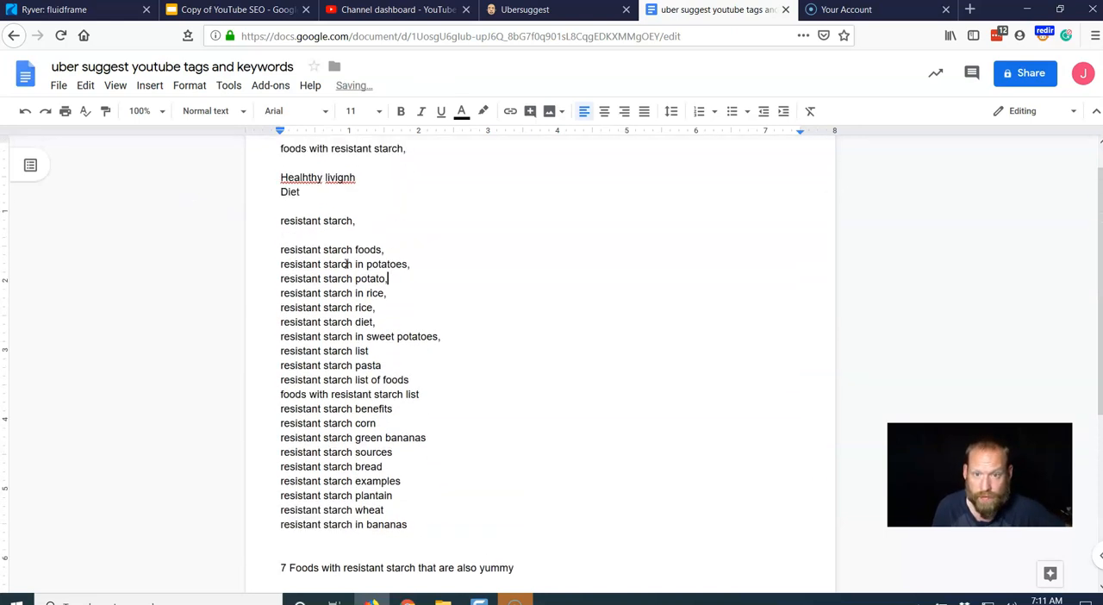
click(228, 85)
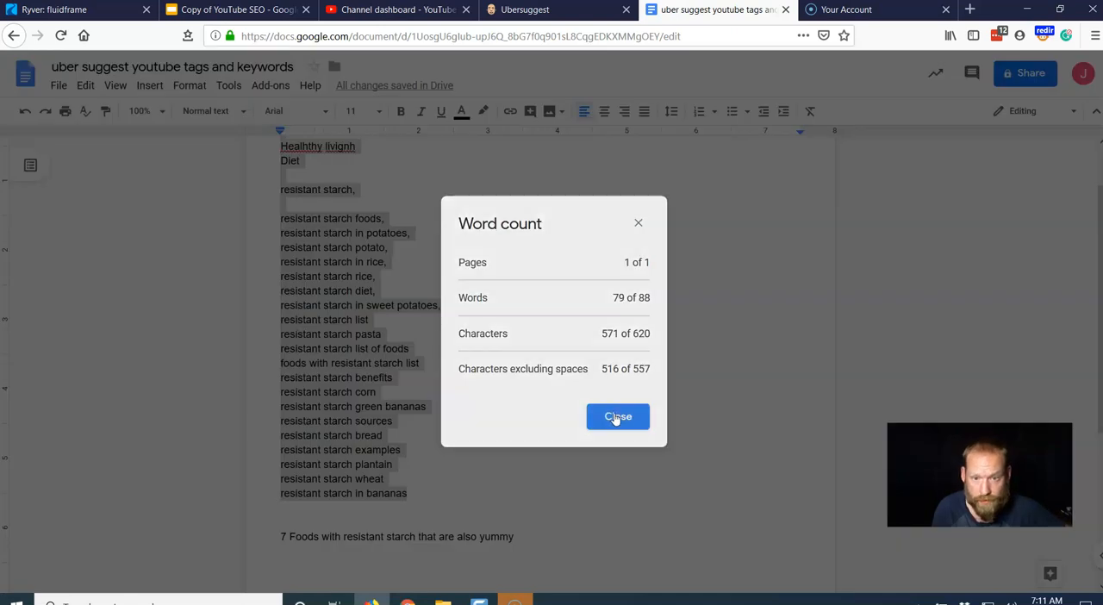
click(618, 416)
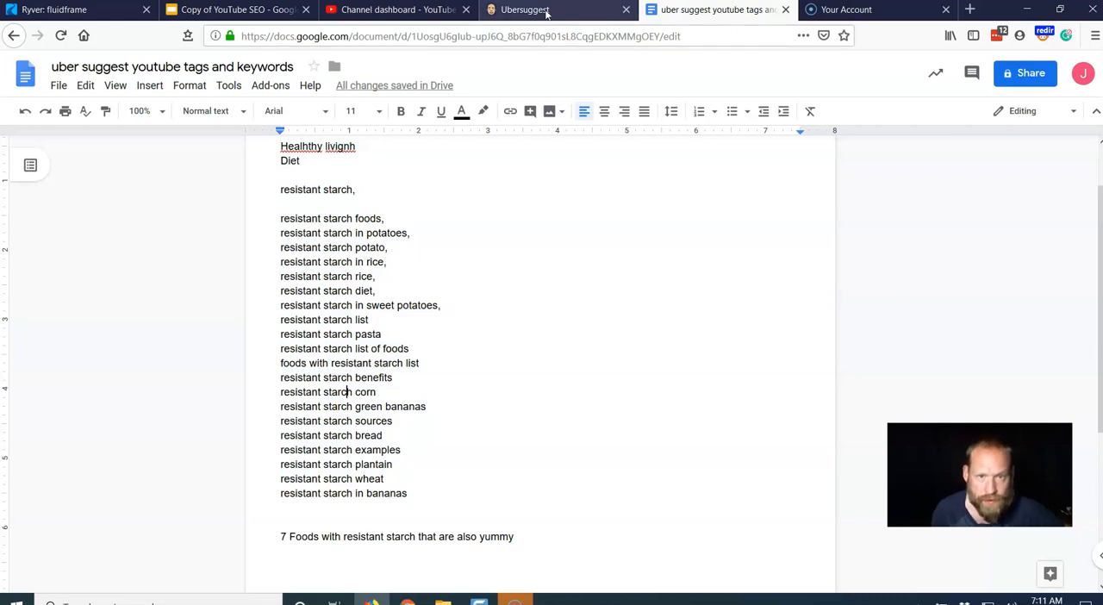
click(524, 9)
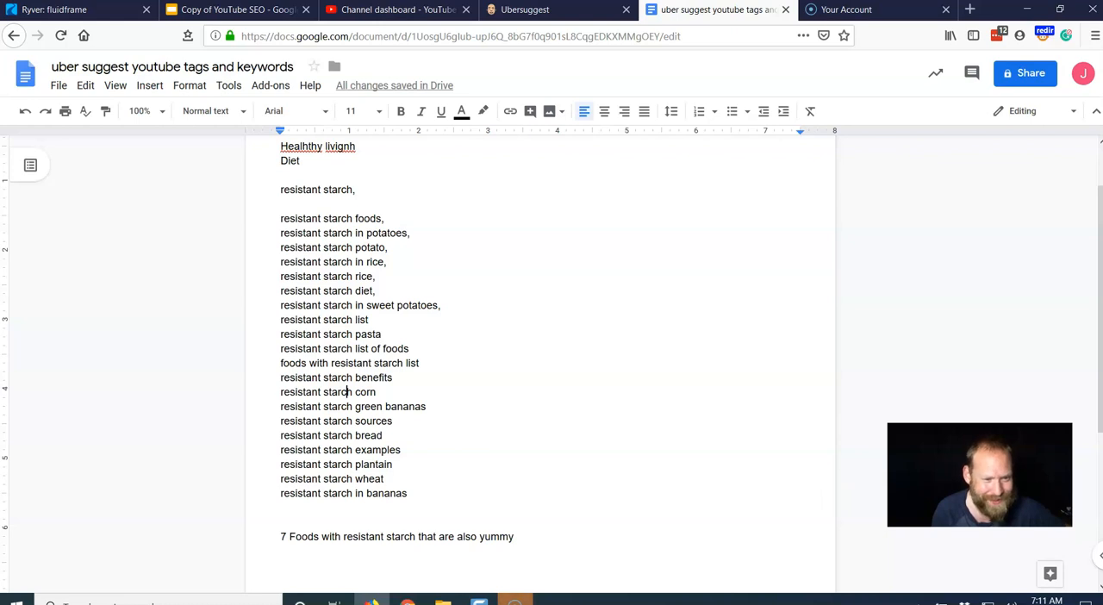
mouse_move(872, 399)
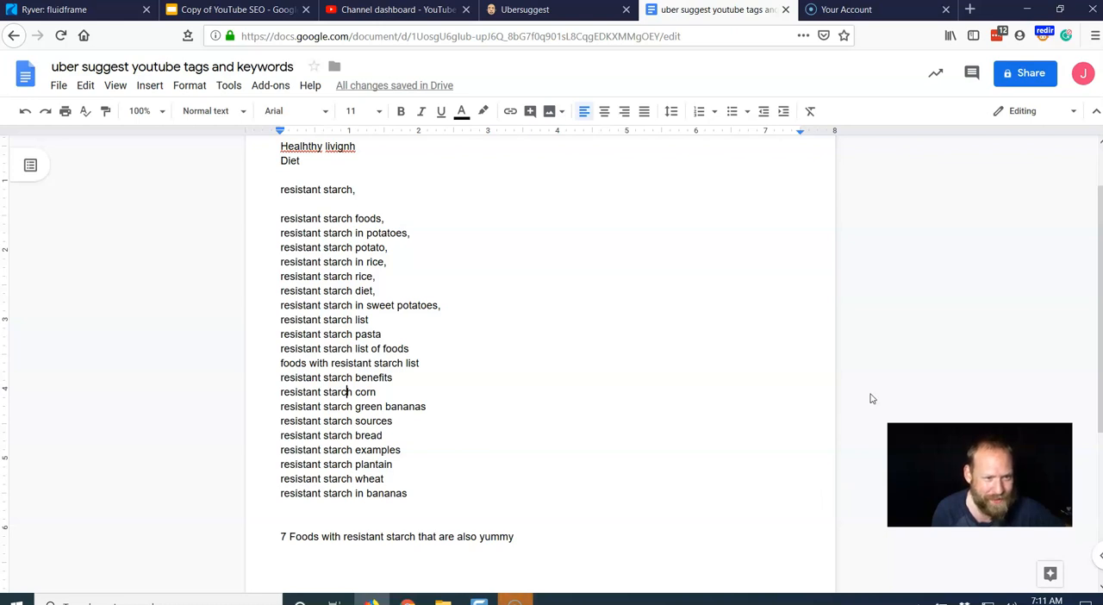